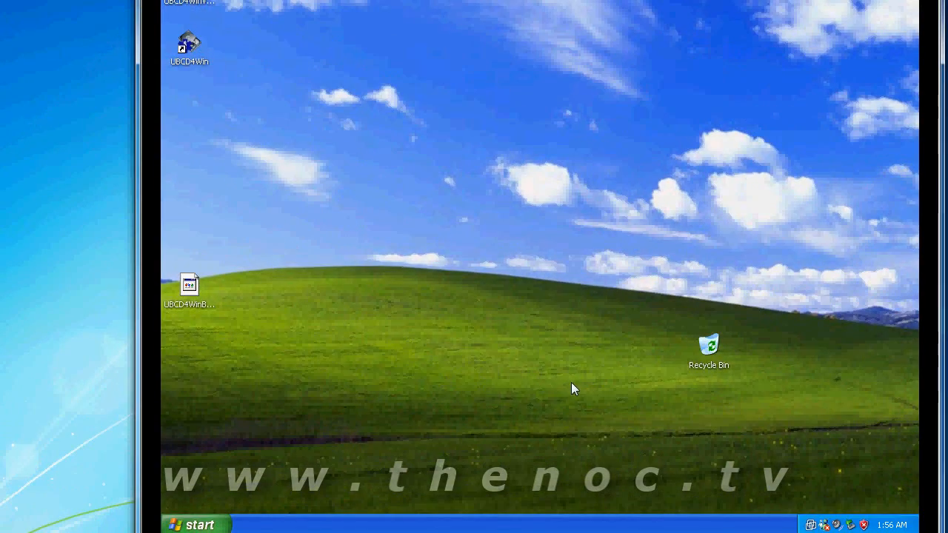
mouse_move(551, 393)
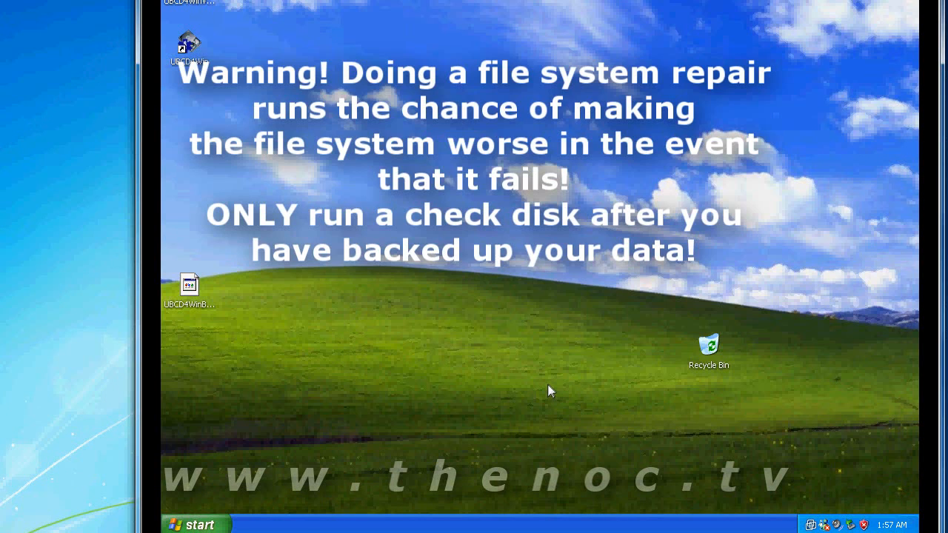
mouse_move(620, 399)
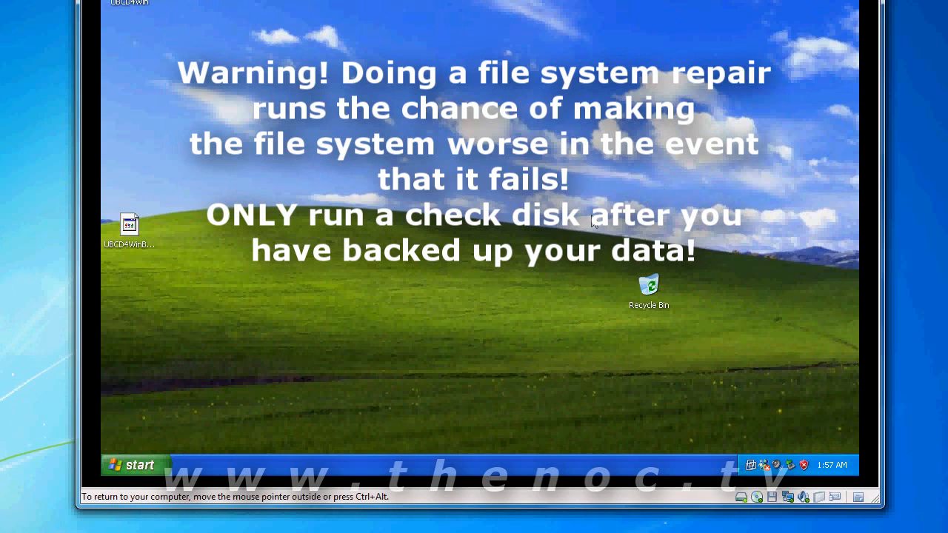
mouse_move(273, 356)
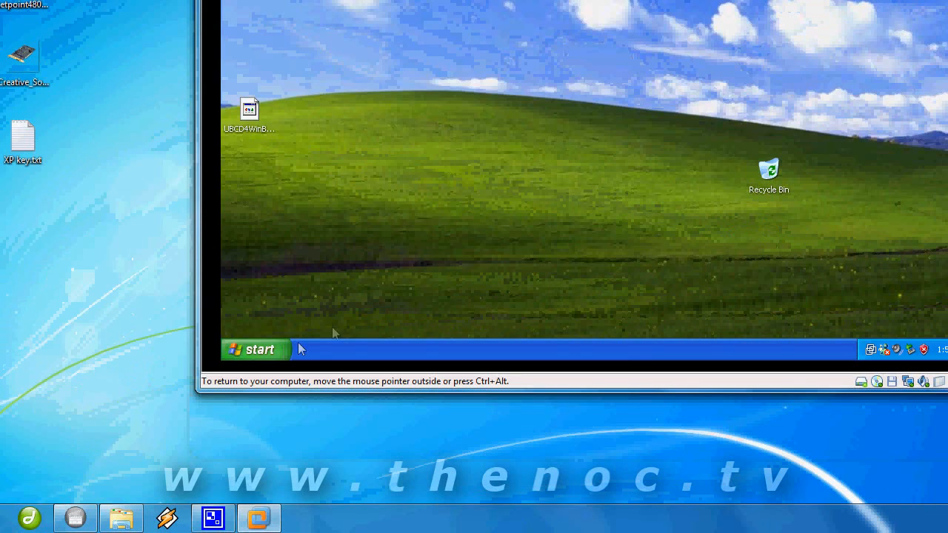
Launch a Command Prompt from the Start menu's Run box with cmd.
click(255, 349)
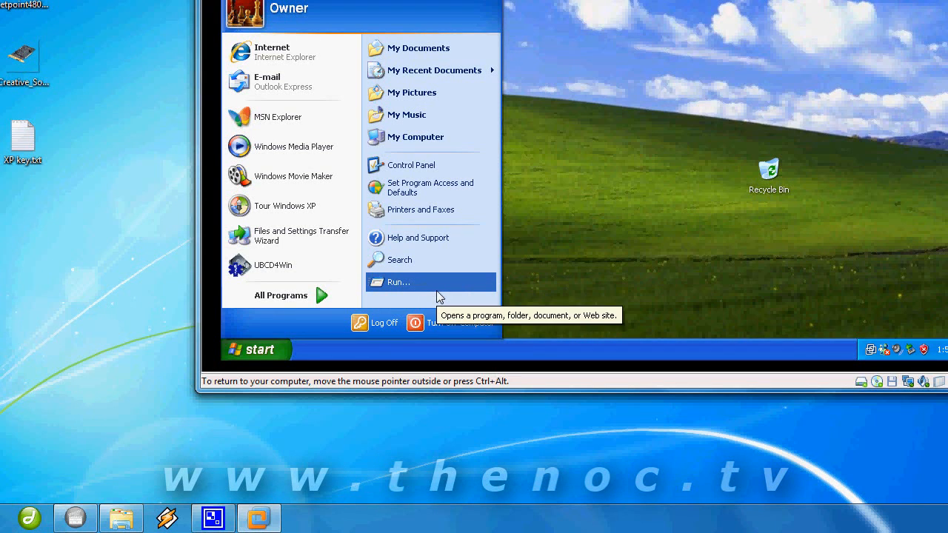
click(397, 282)
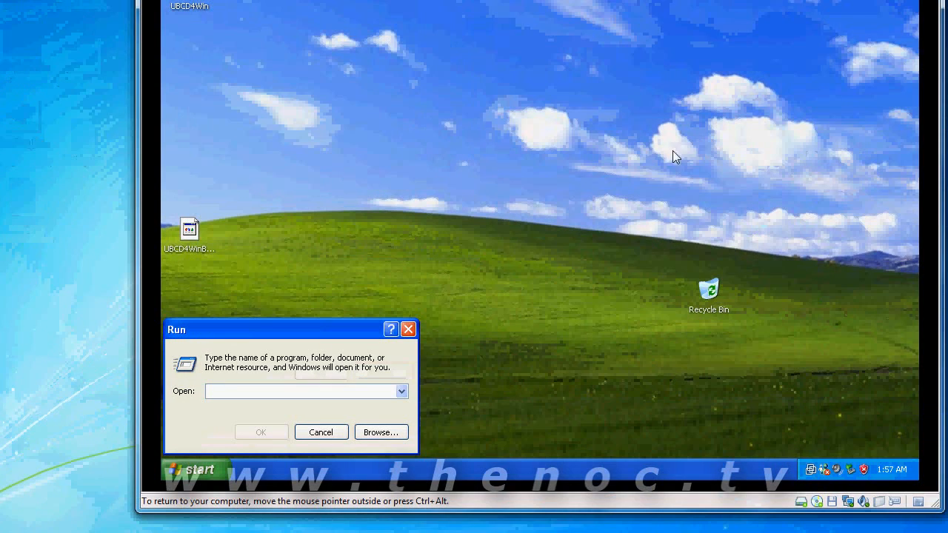
mouse_move(363, 306)
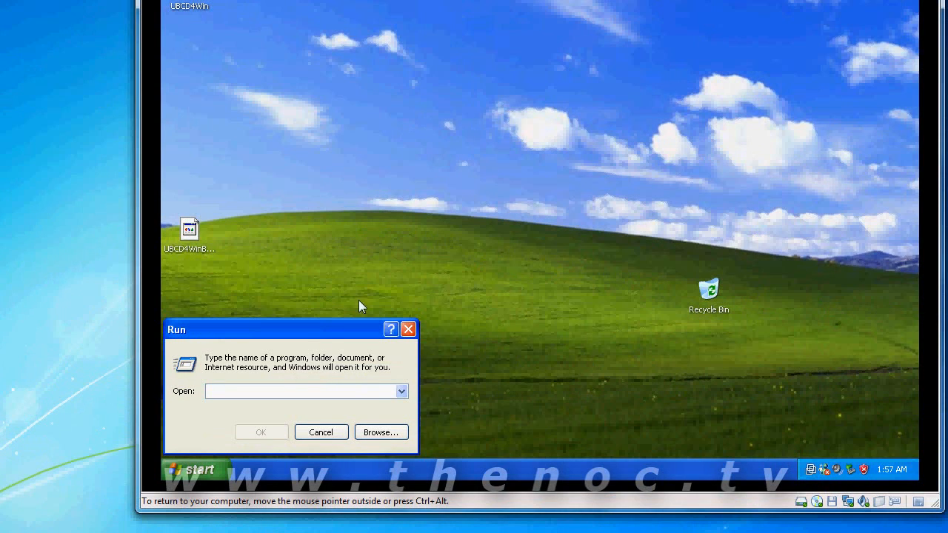
mouse_move(317, 351)
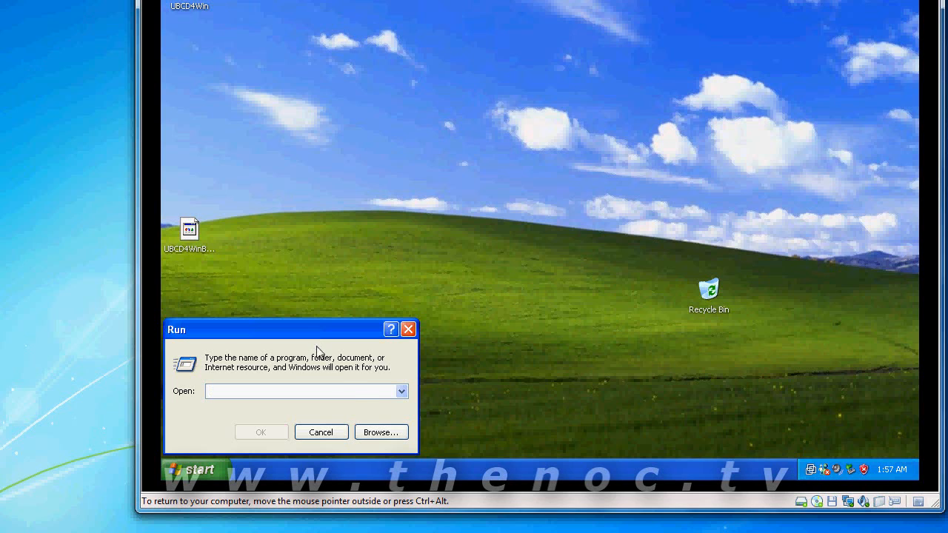
mouse_move(340, 402)
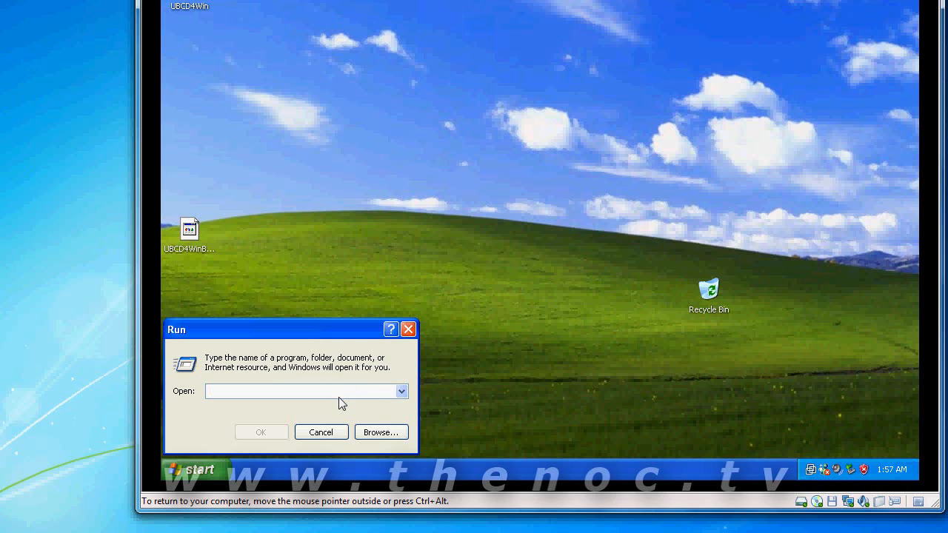
text(cmd)
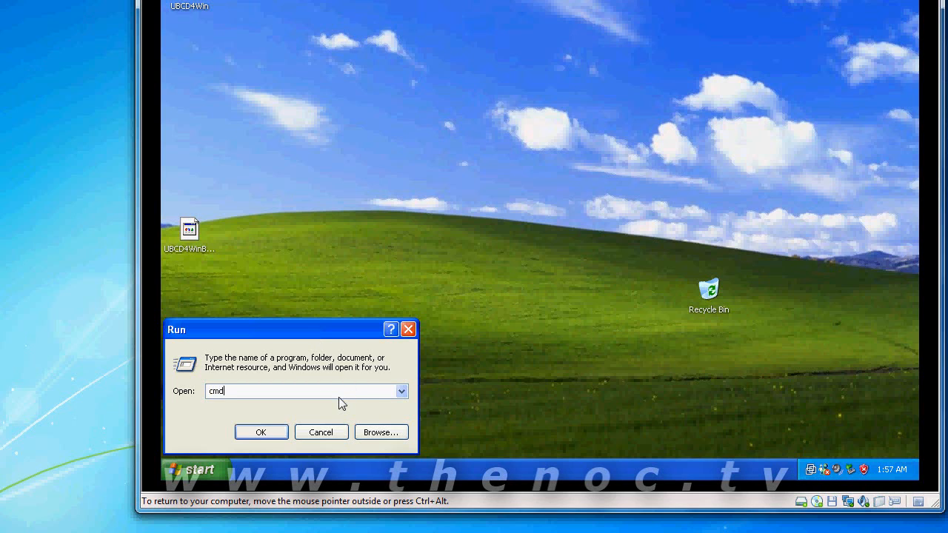
click(261, 432)
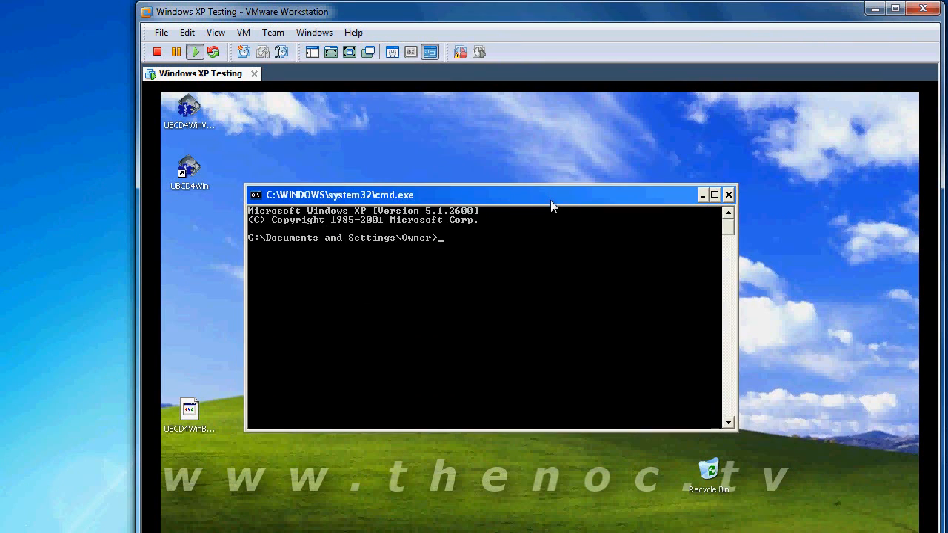
Move the cmd.exe console window toward the centre of the desktop.
drag(488, 195, 526, 226)
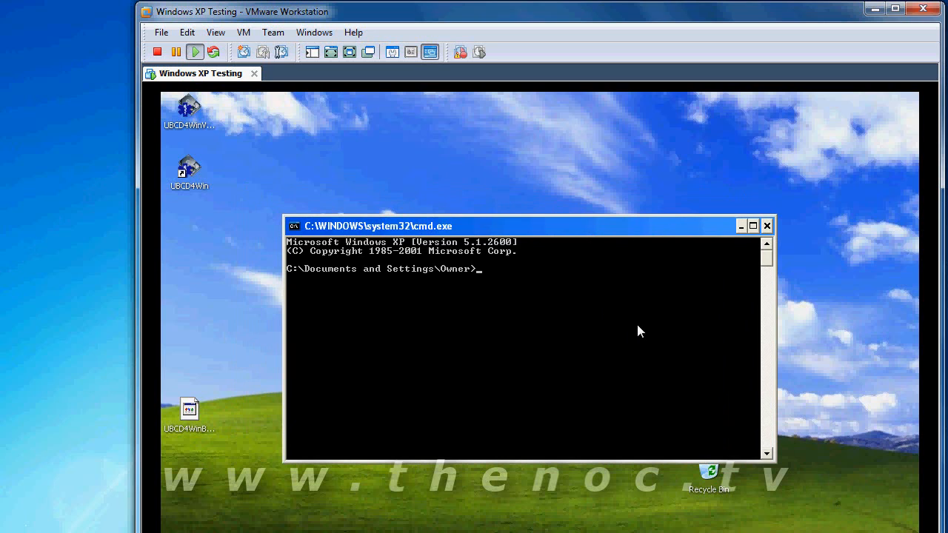
mouse_move(305, 275)
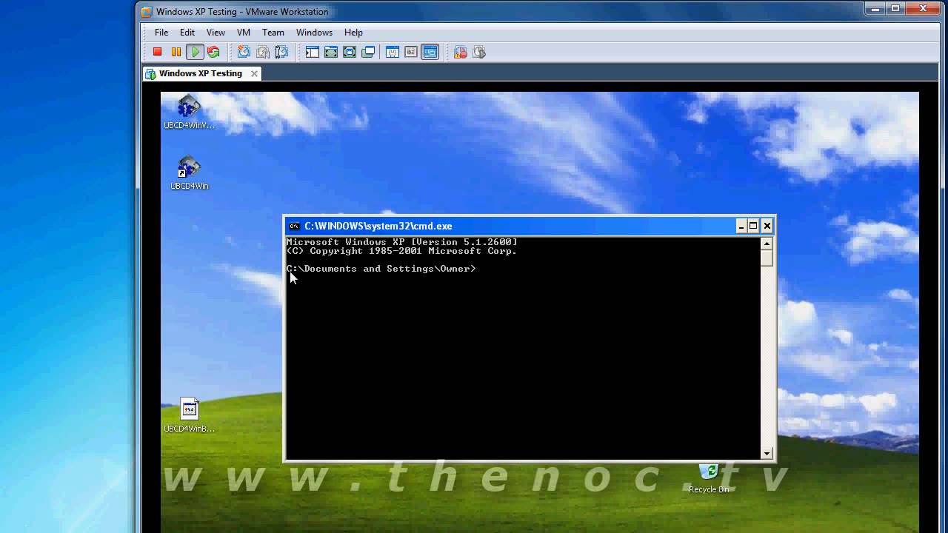
mouse_move(301, 275)
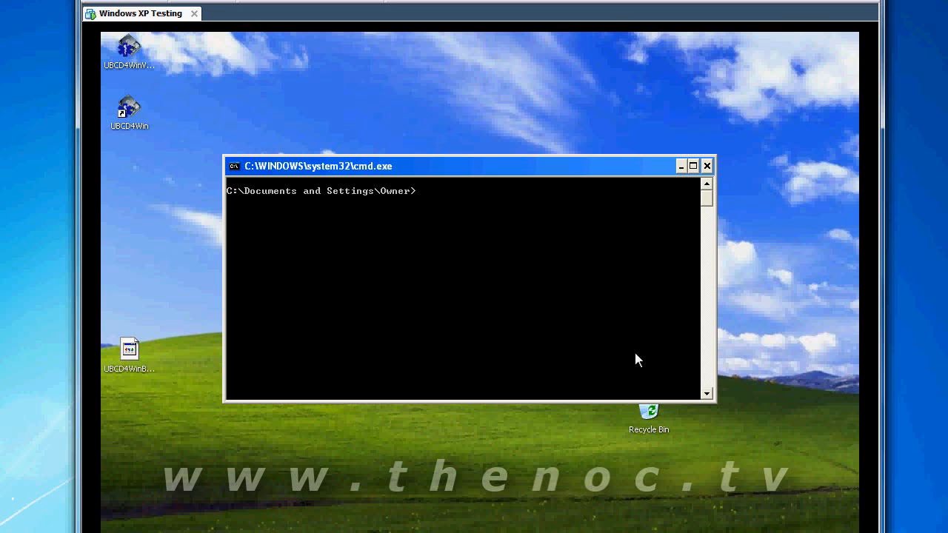
Enter chkdsk c: /F /R /X, with fix, recover and dismount switches, without running it.
text(chk)
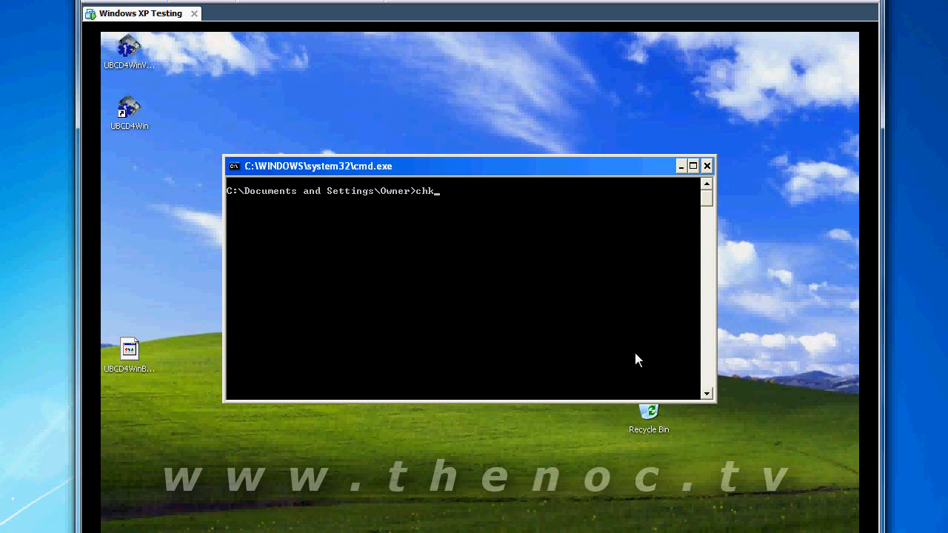
text(dsk c)
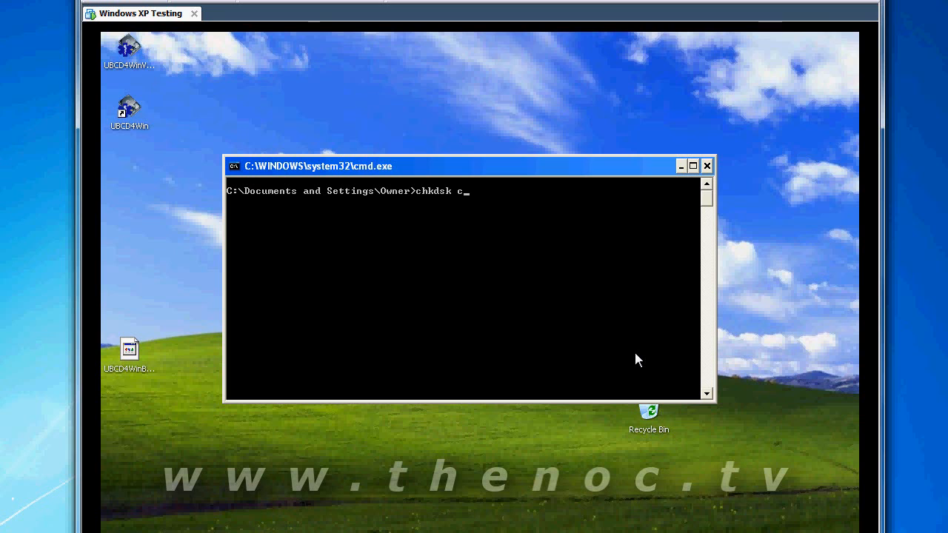
text(:)
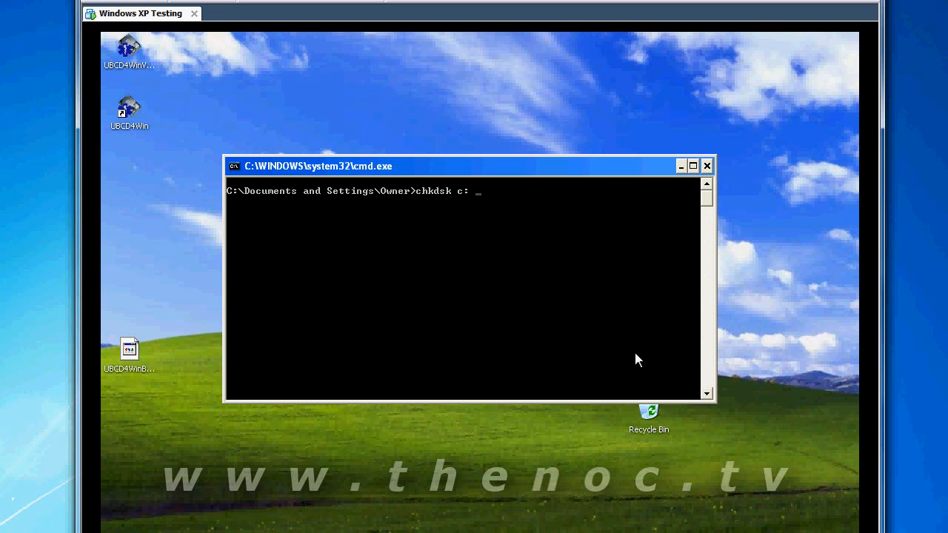
text(/)
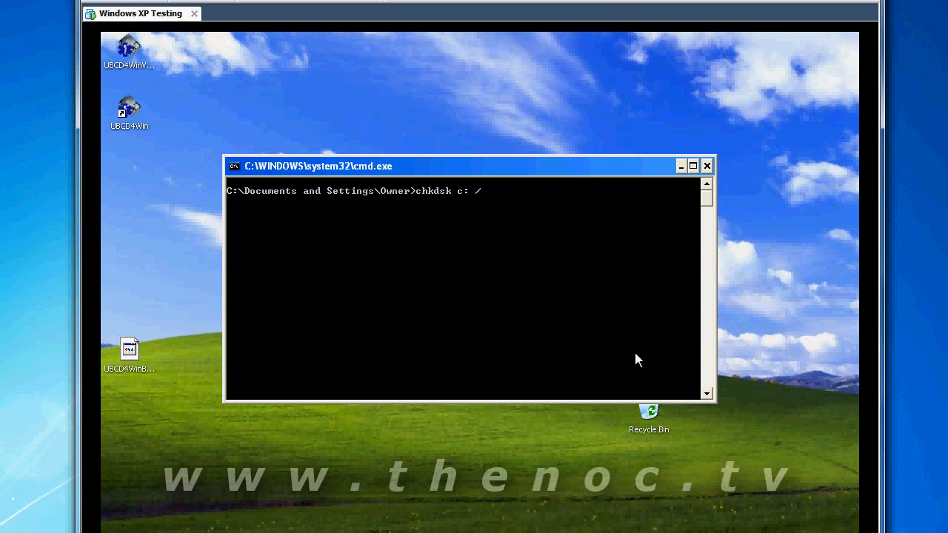
text(/F)
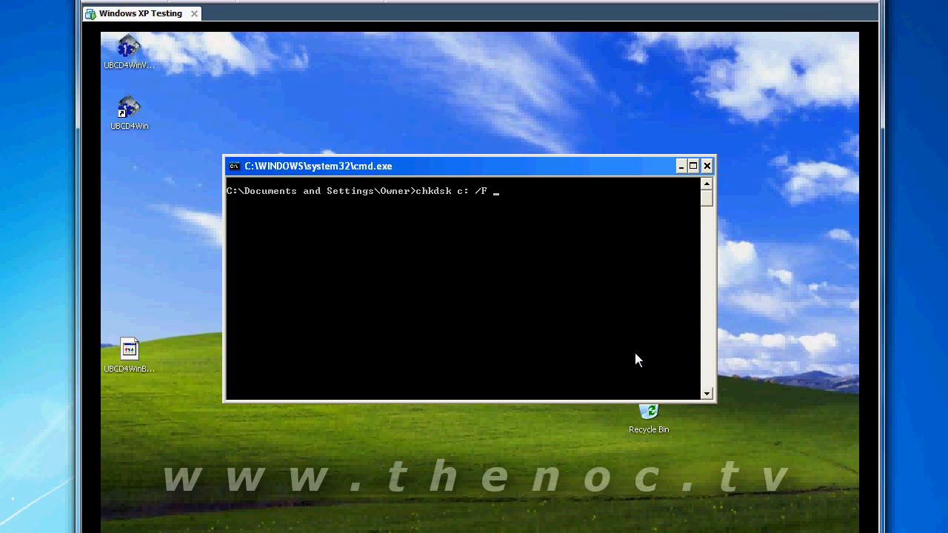
text(/R)
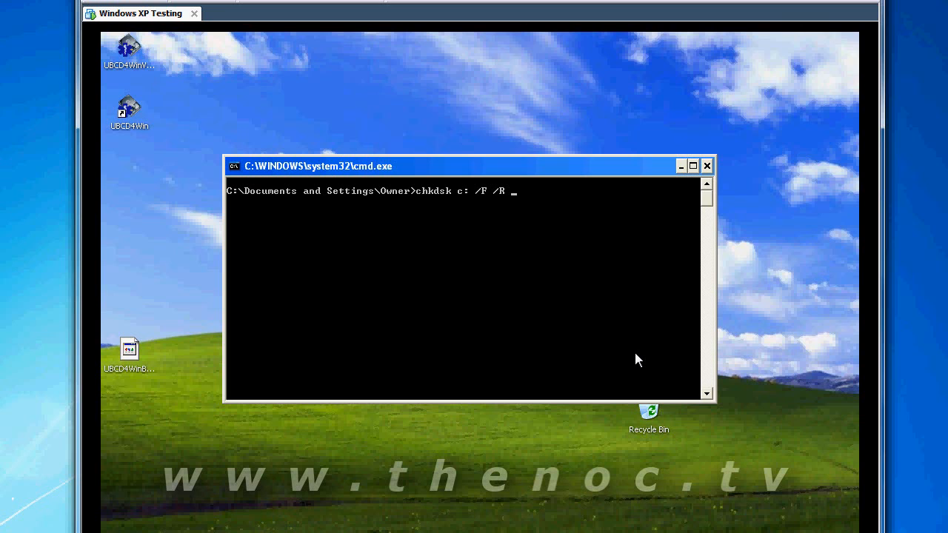
text(/)
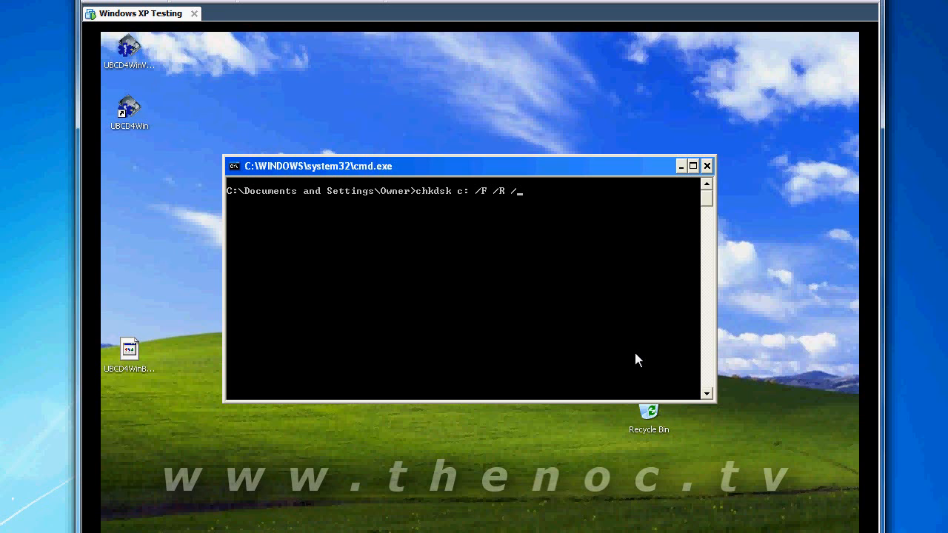
text(X)
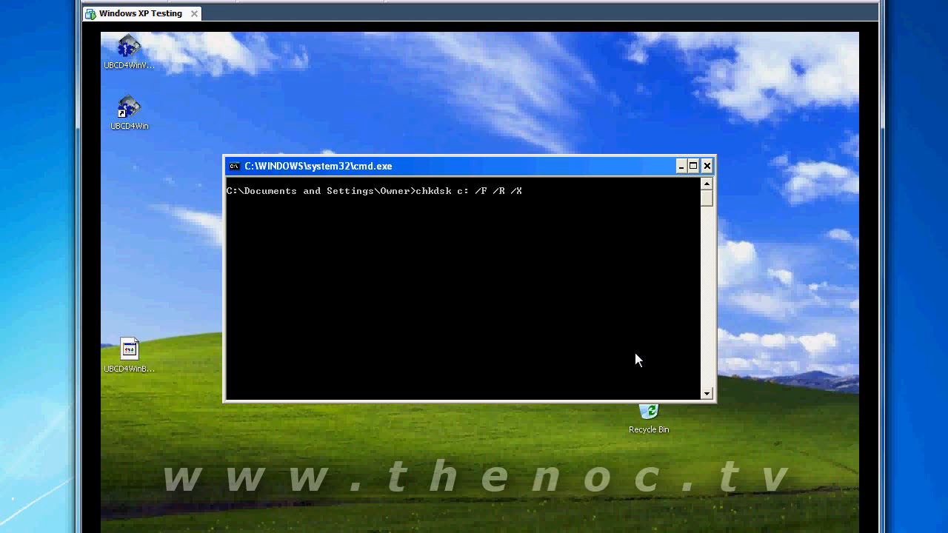
Run chkdsk on drive C, answer n to scheduling at restart, and close the console.
key(enter)
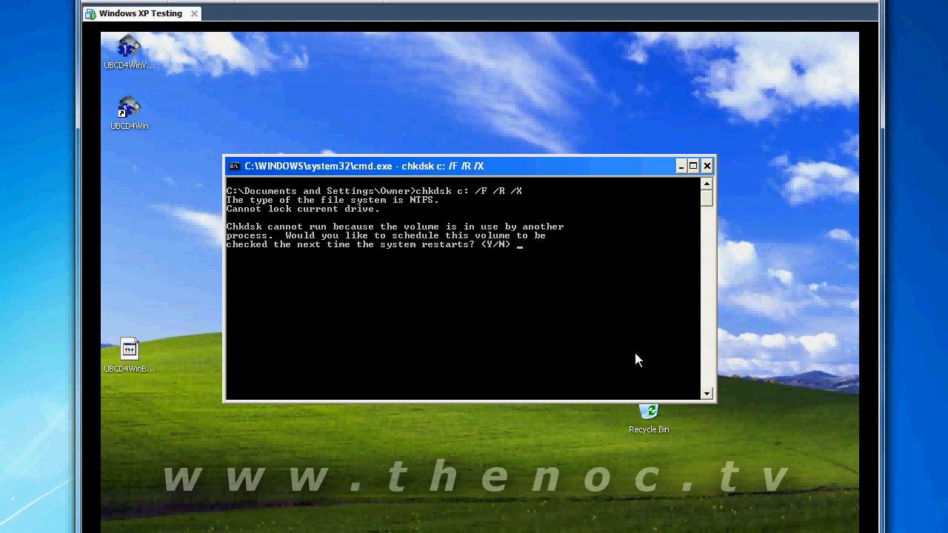
text(n)
text(e)
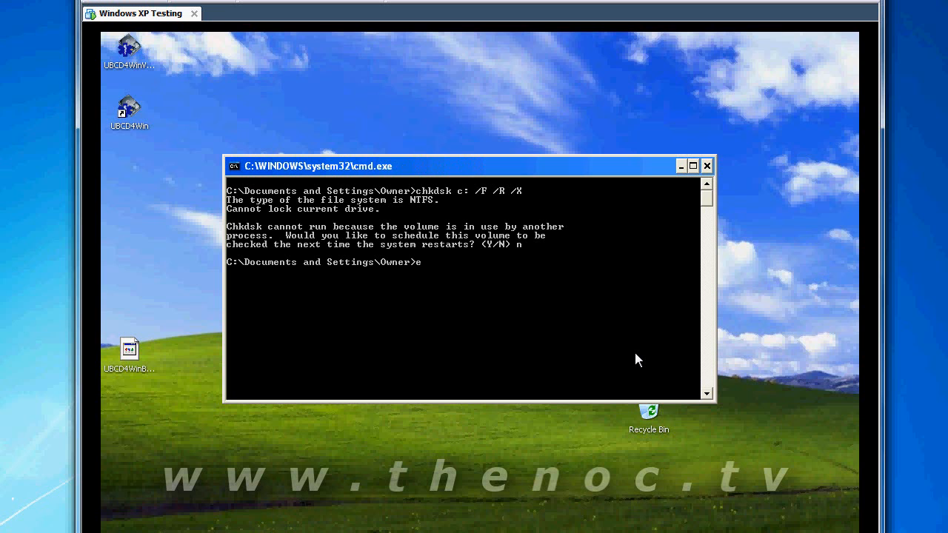
click(706, 166)
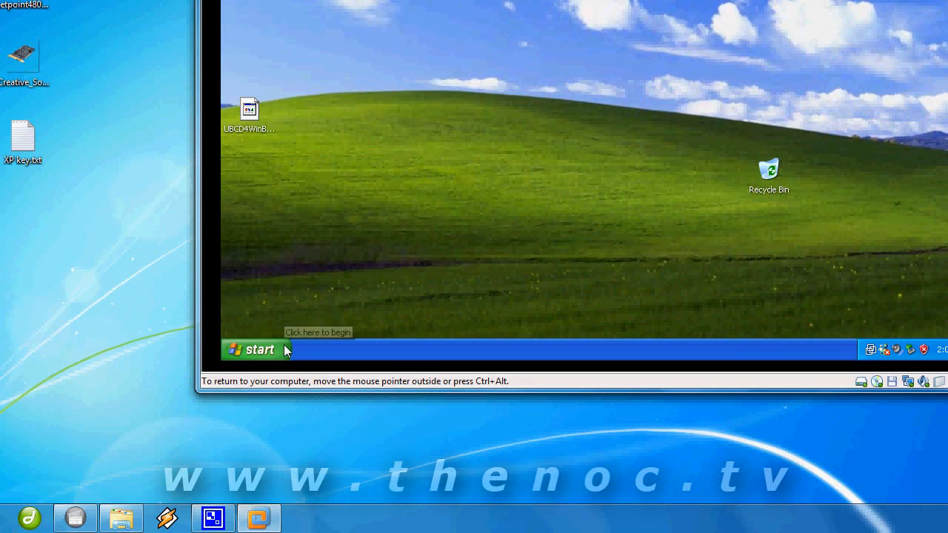
Open My Computer and show the context menu for Local Disk (C:).
click(251, 349)
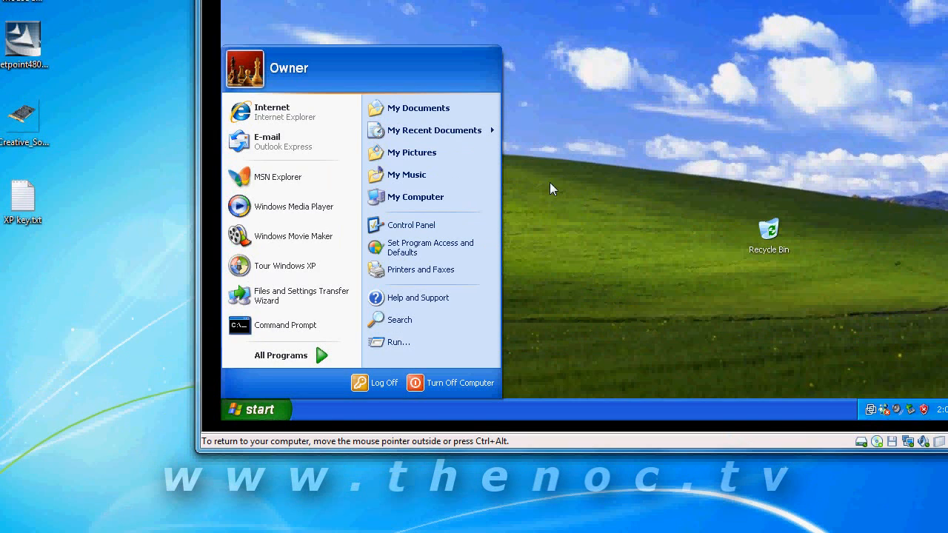
mouse_move(415, 197)
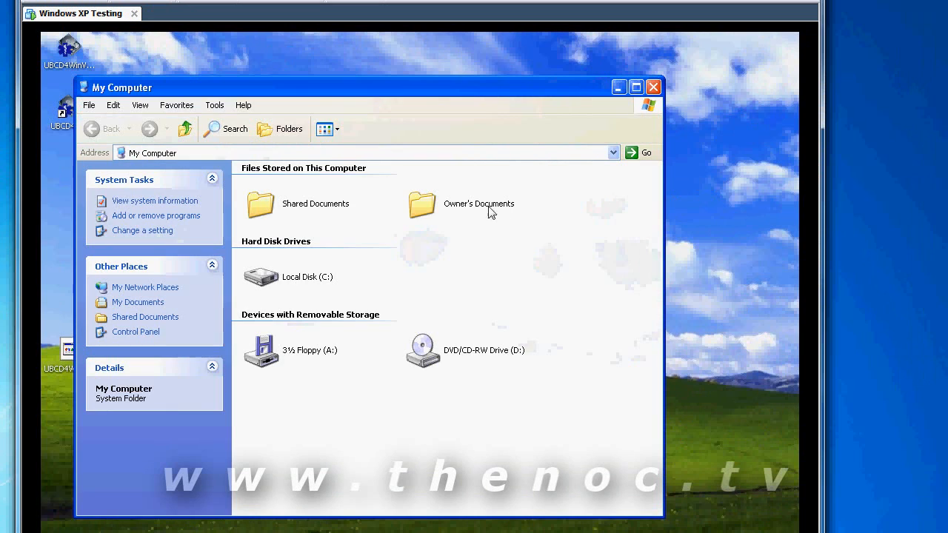
click(306, 276)
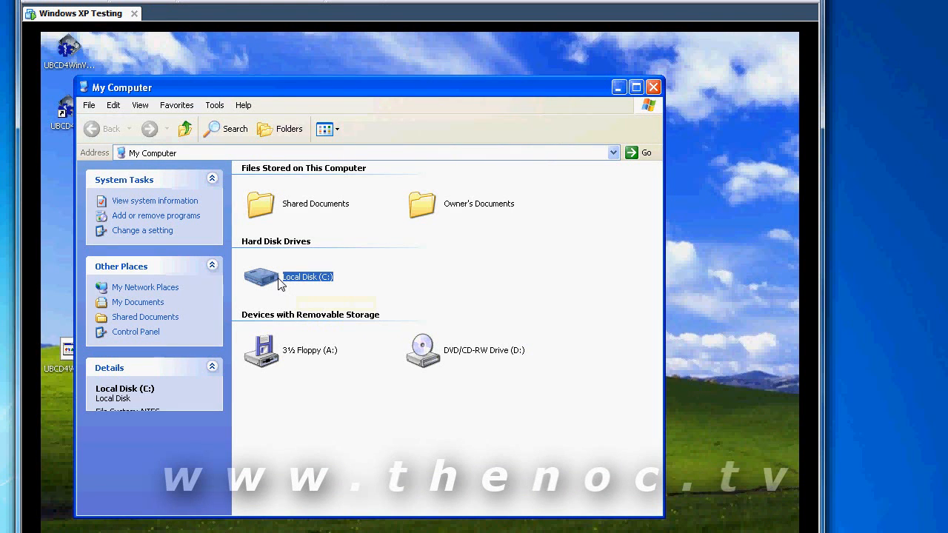
right_click(303, 276)
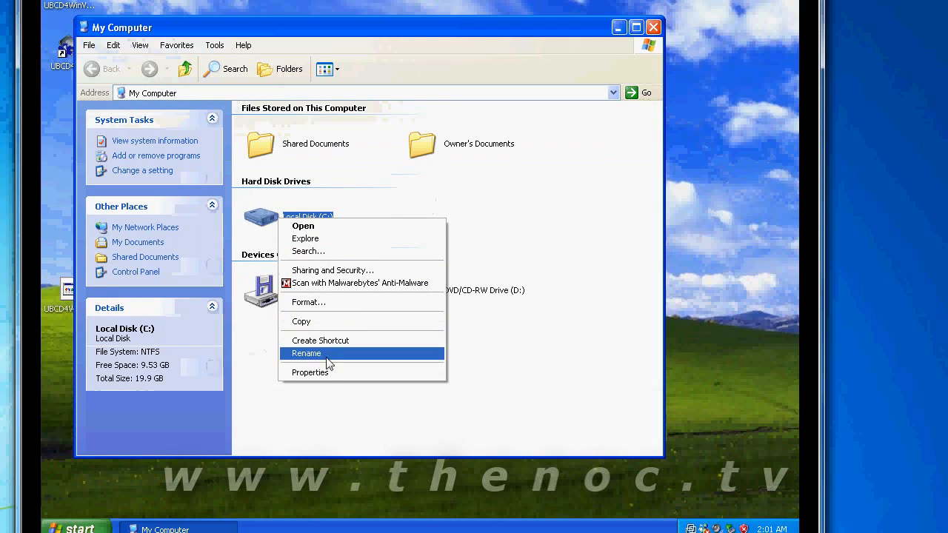
mouse_move(331, 374)
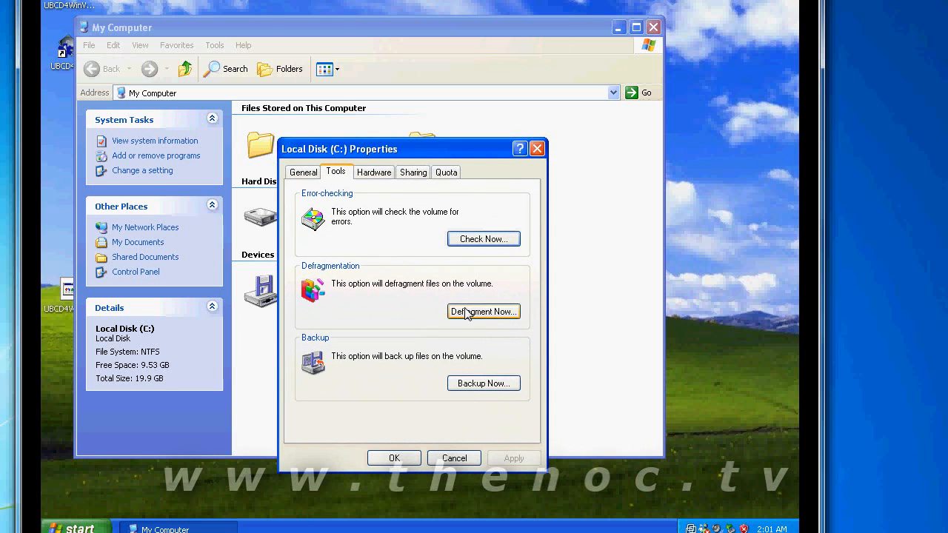
mouse_move(482, 239)
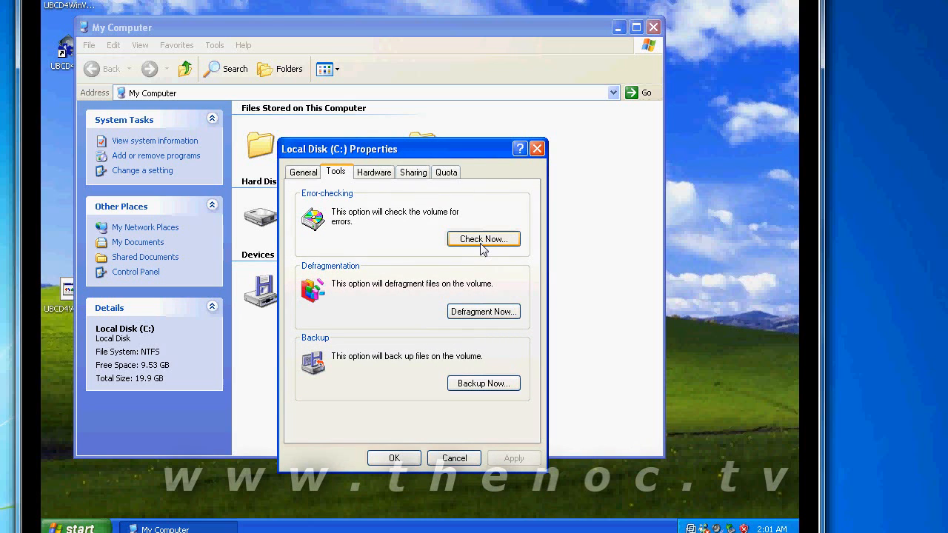
Open Check Now under Error-checking for drive C, then cancel without scanning.
click(483, 238)
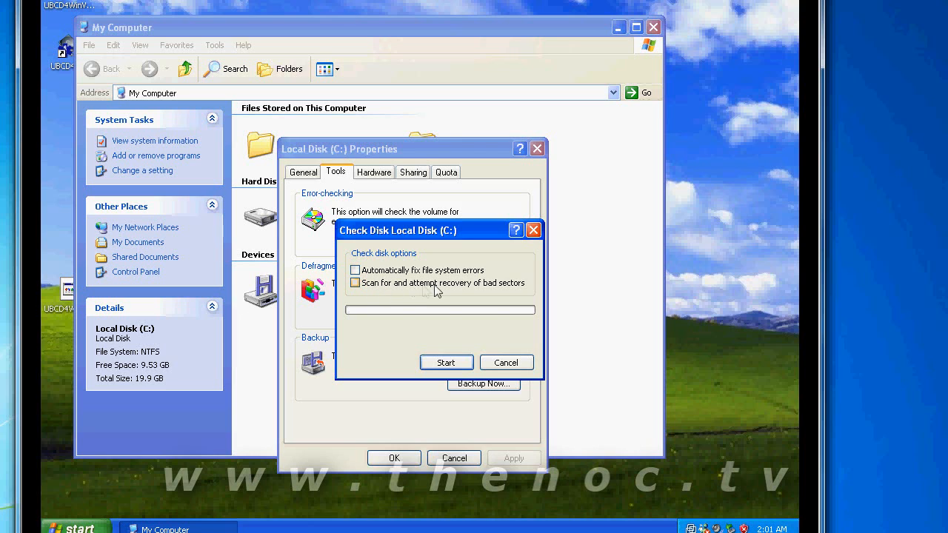
mouse_move(374, 289)
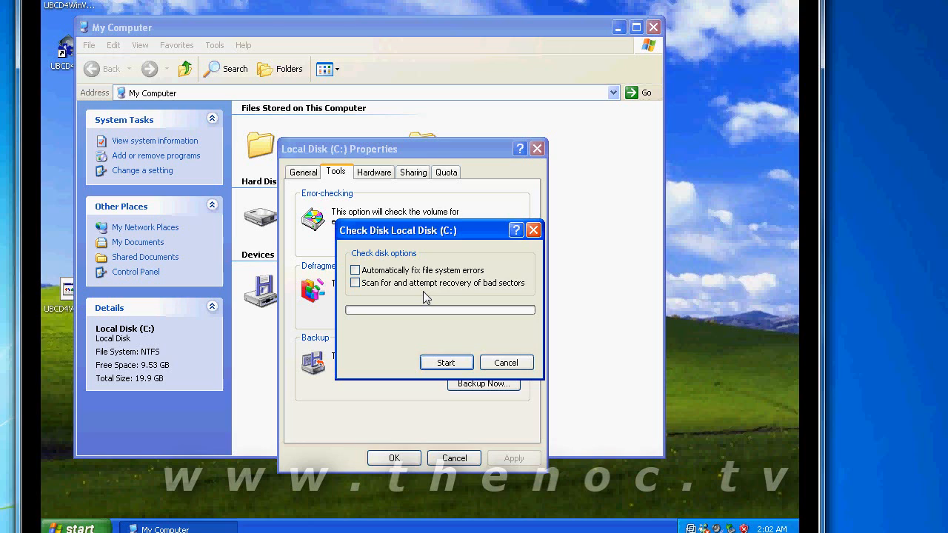
mouse_move(430, 351)
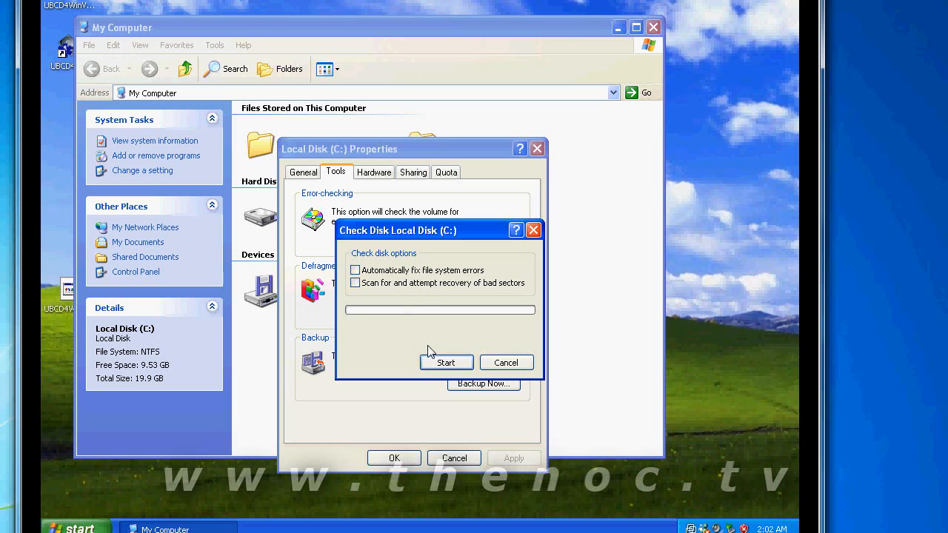
mouse_move(445, 362)
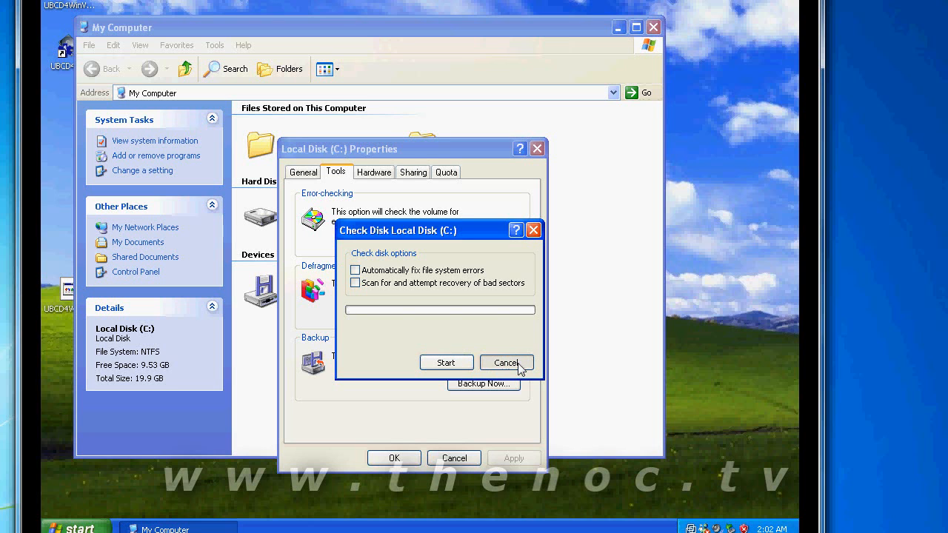
click(506, 363)
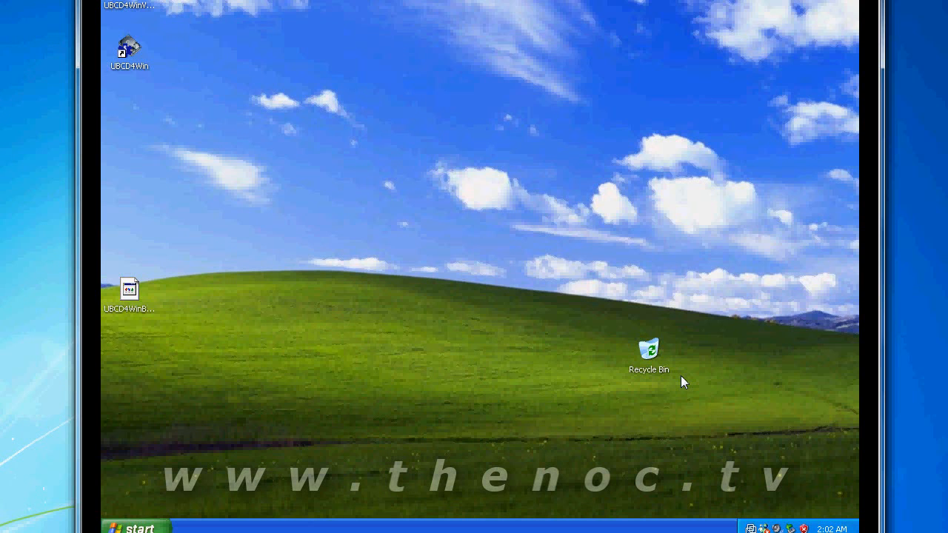
mouse_move(679, 381)
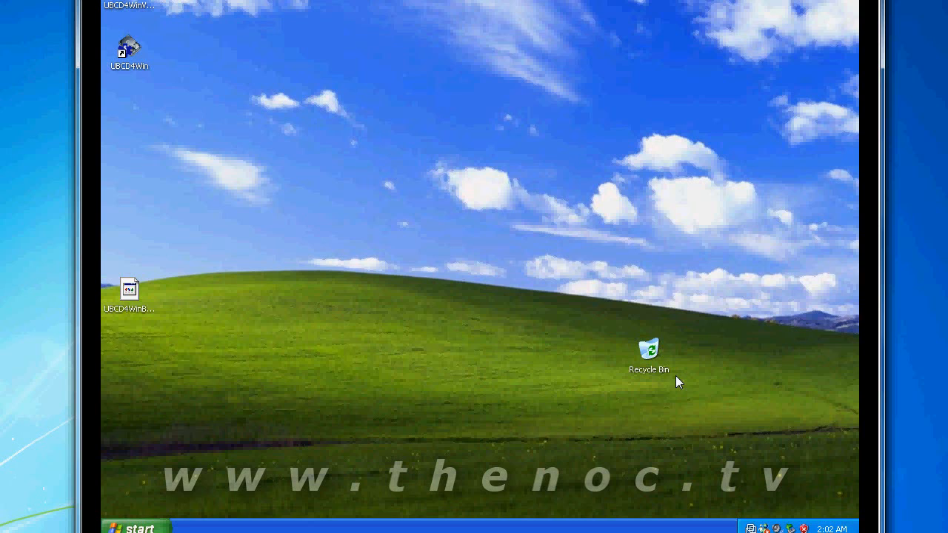
mouse_move(678, 386)
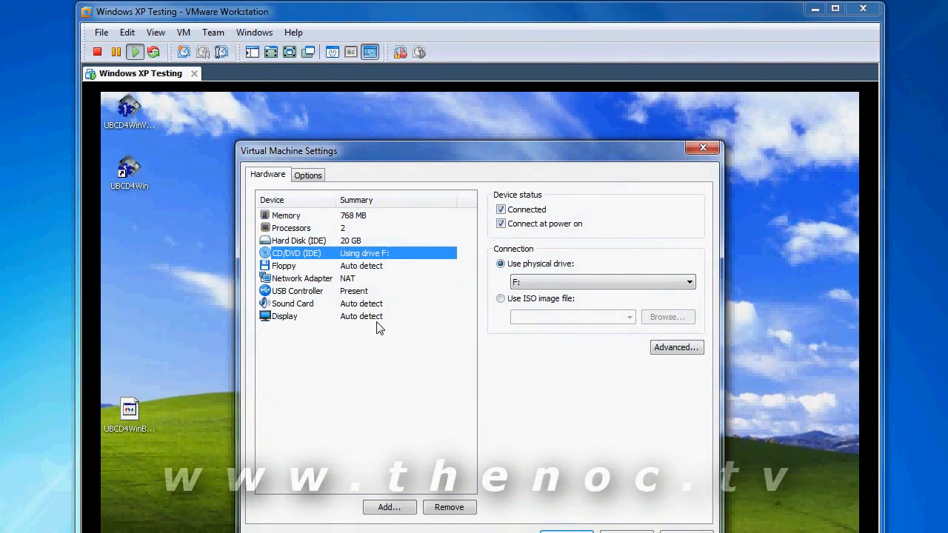
Point the virtual CD/DVD drive at E:\ISO\UBCD4WinBuilder.iso and apply the settings.
click(501, 299)
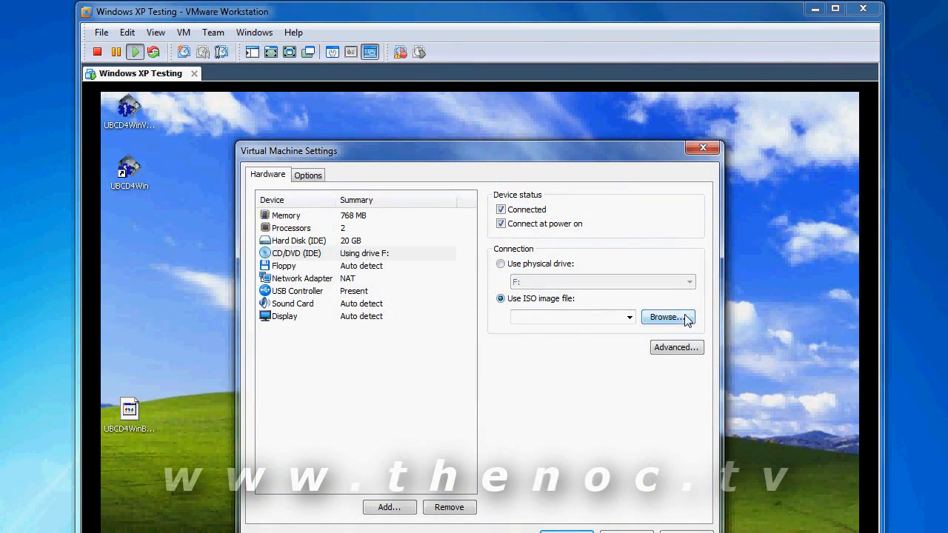
click(665, 317)
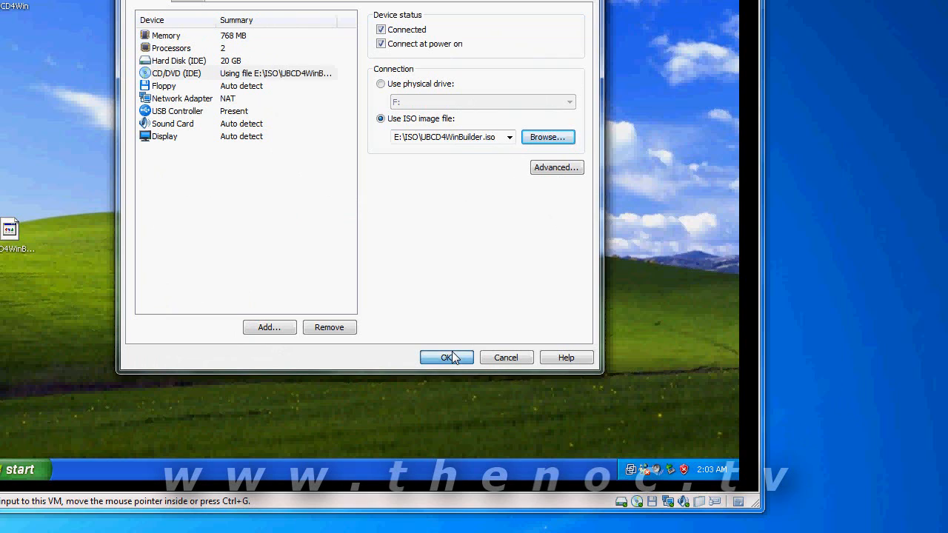
click(445, 356)
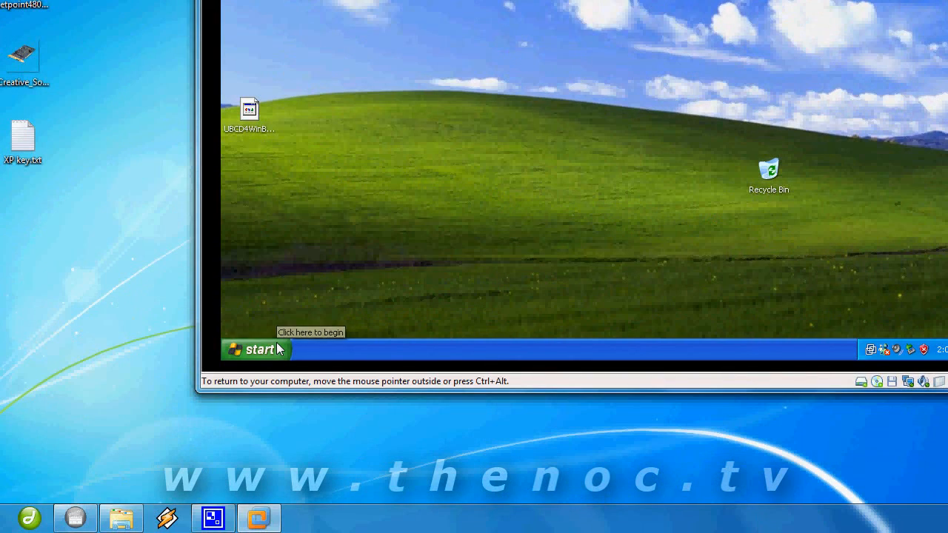
Restart Windows XP through the Start menu's Turn Off Computer options.
click(255, 348)
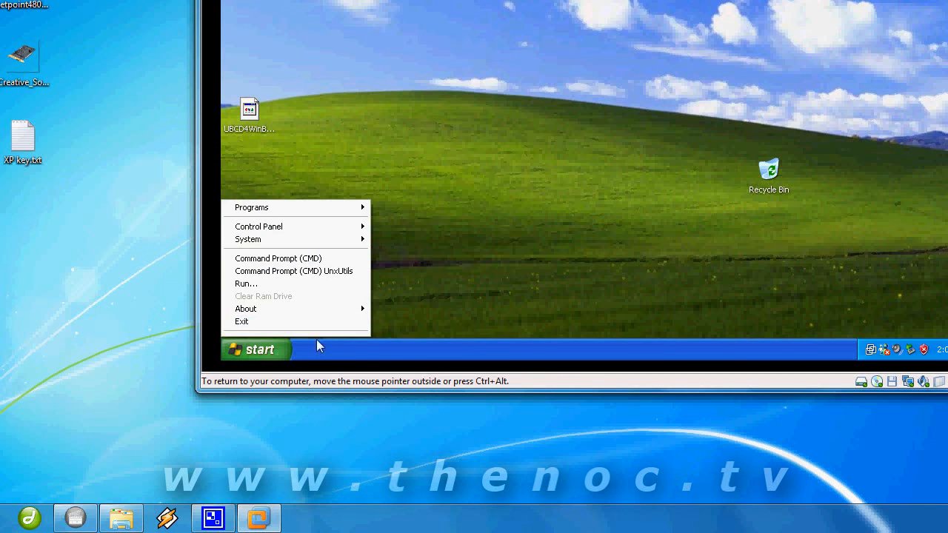
click(256, 348)
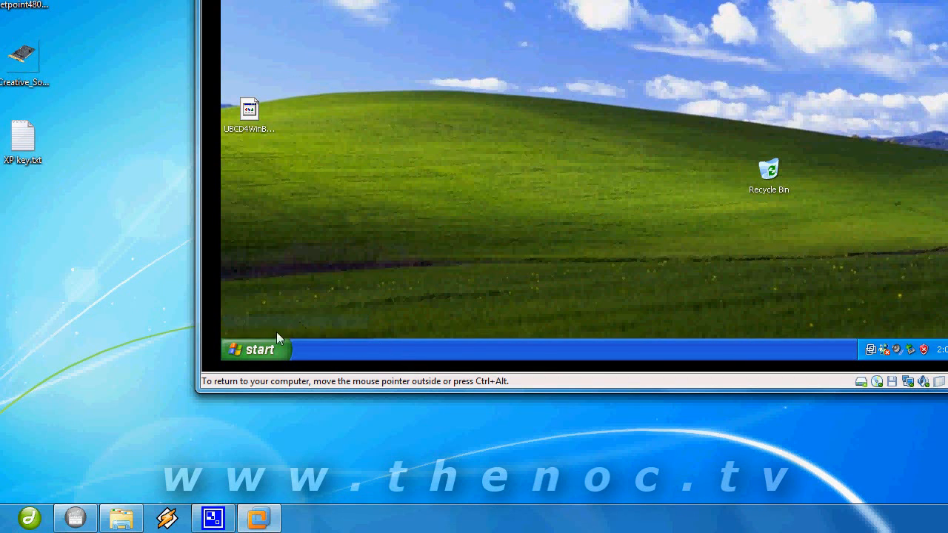
click(254, 349)
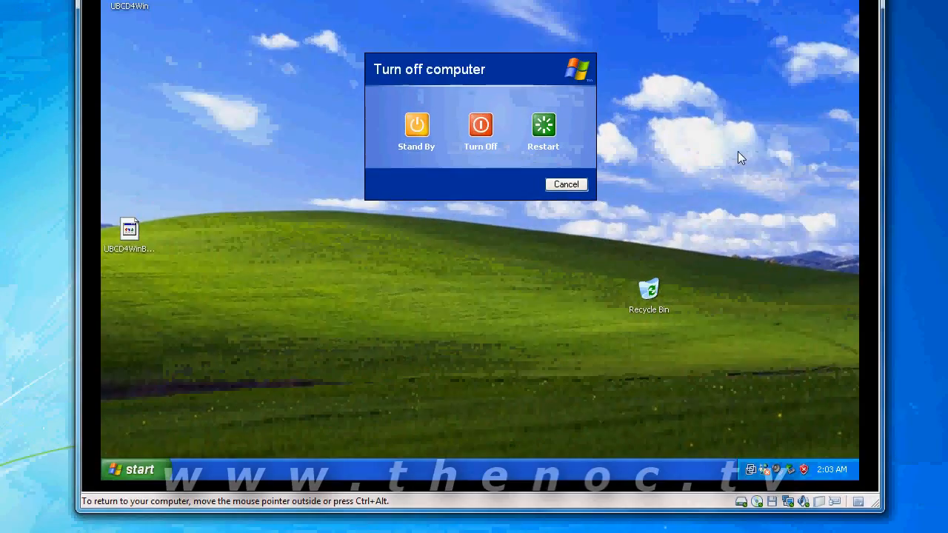
click(566, 184)
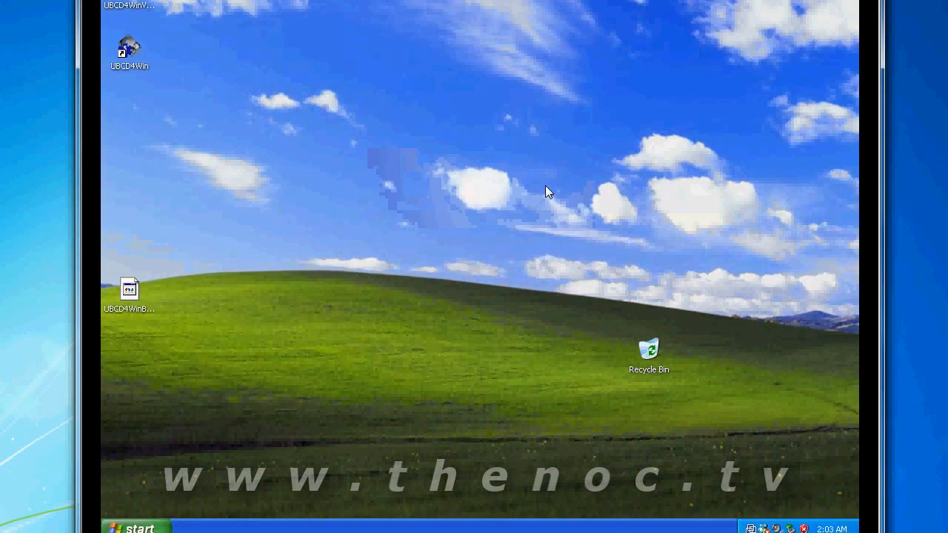
mouse_move(558, 174)
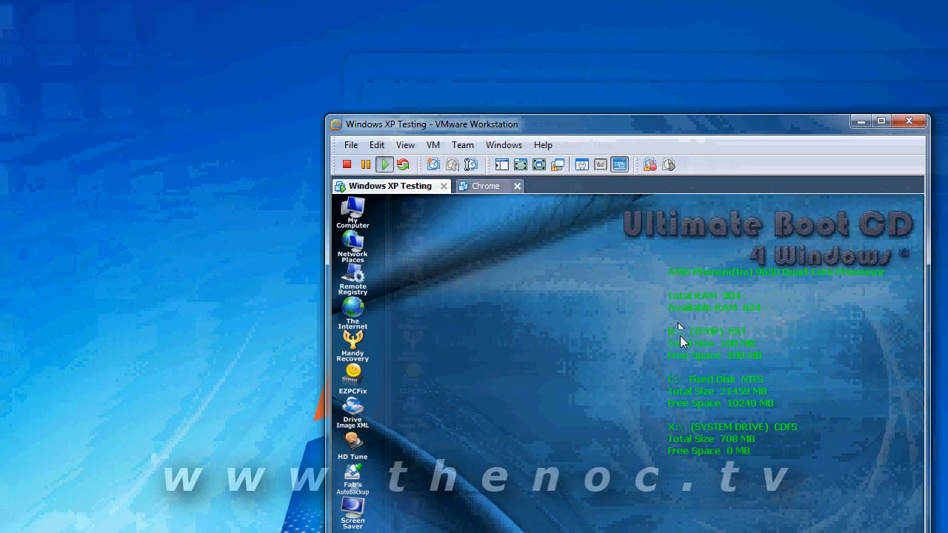
Open the UBCD4Win Command Prompt and type chkdsk c: /F /R /X.
click(881, 121)
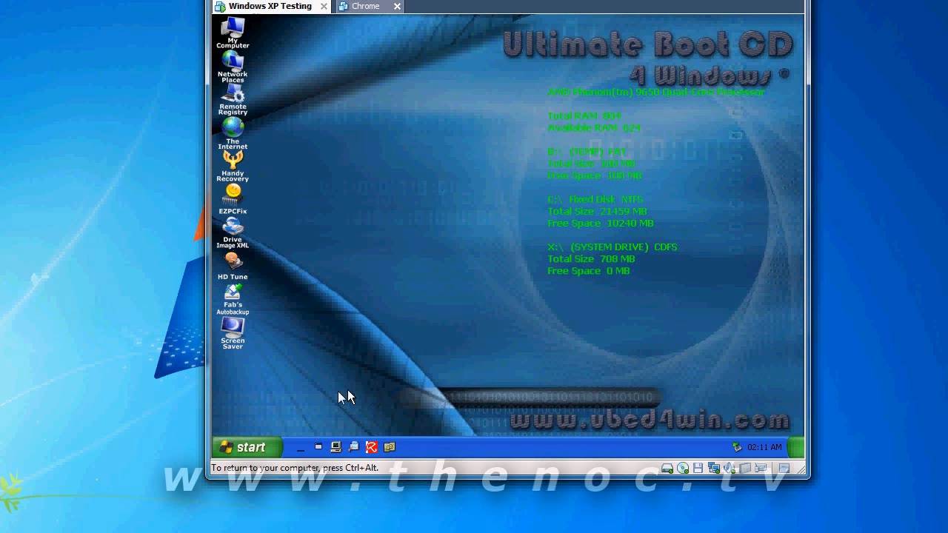
click(247, 446)
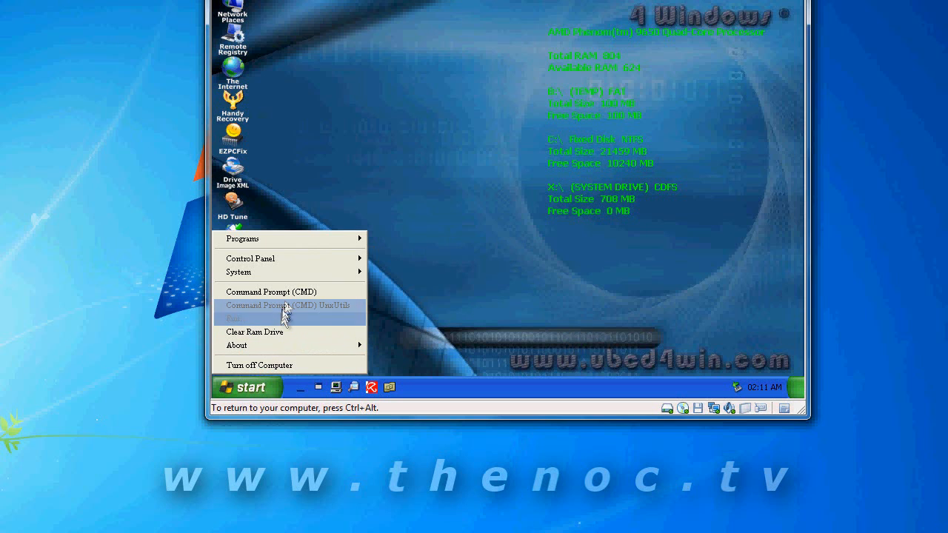
mouse_move(285, 292)
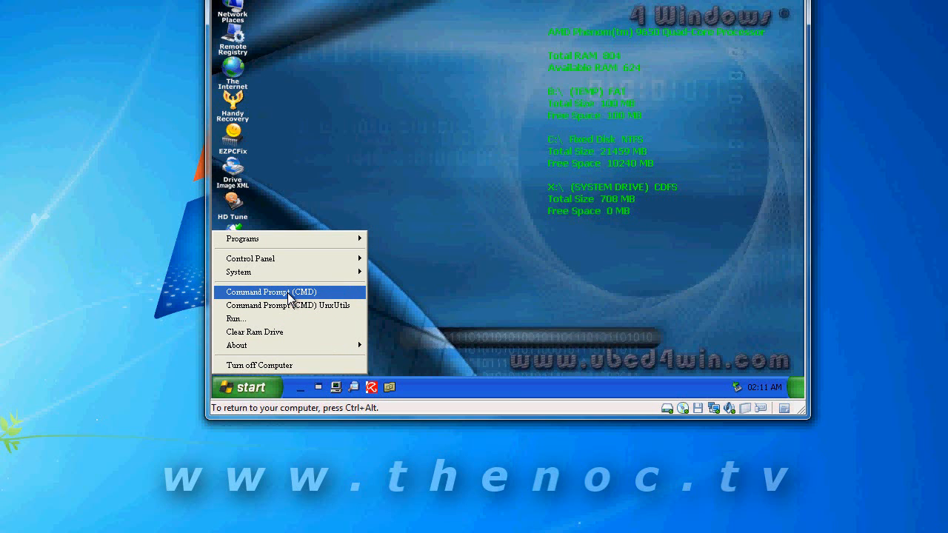
click(271, 291)
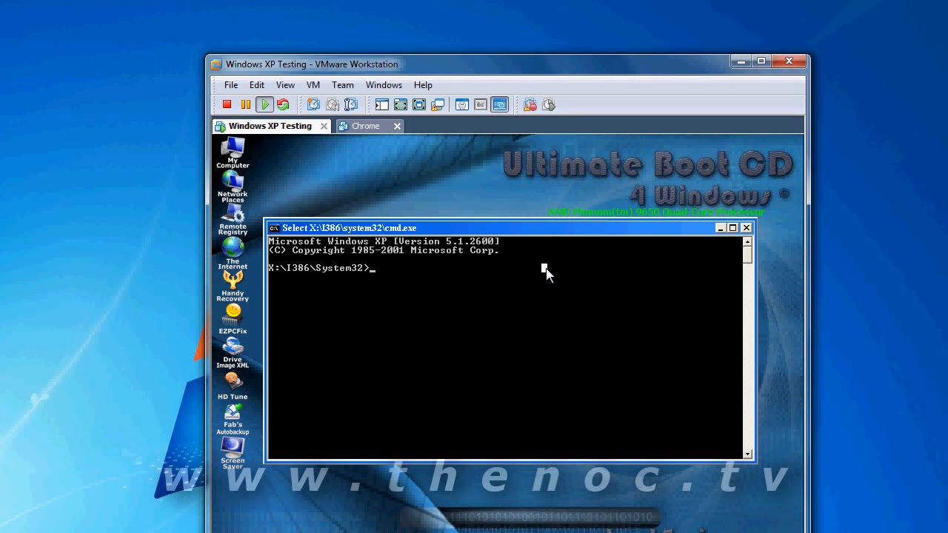
text(chkdsk c: /F)
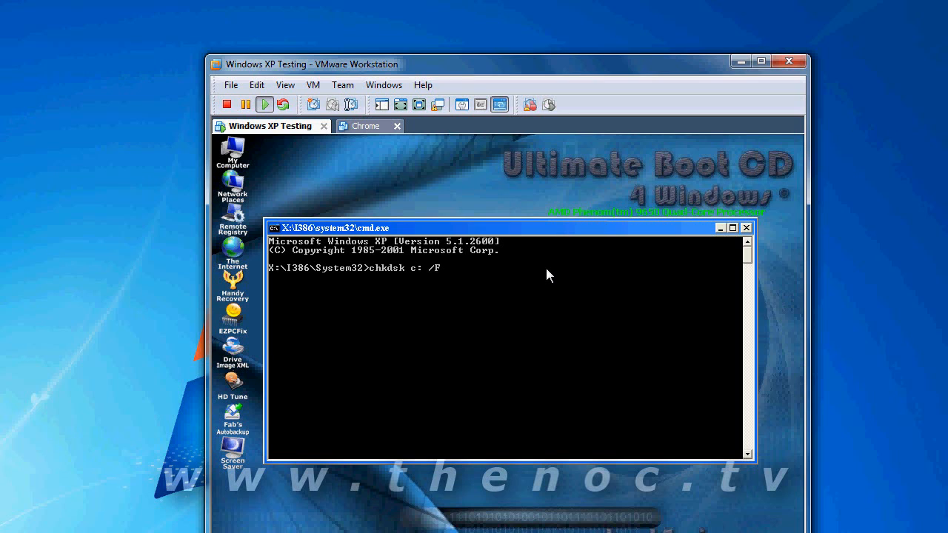
text(/R)
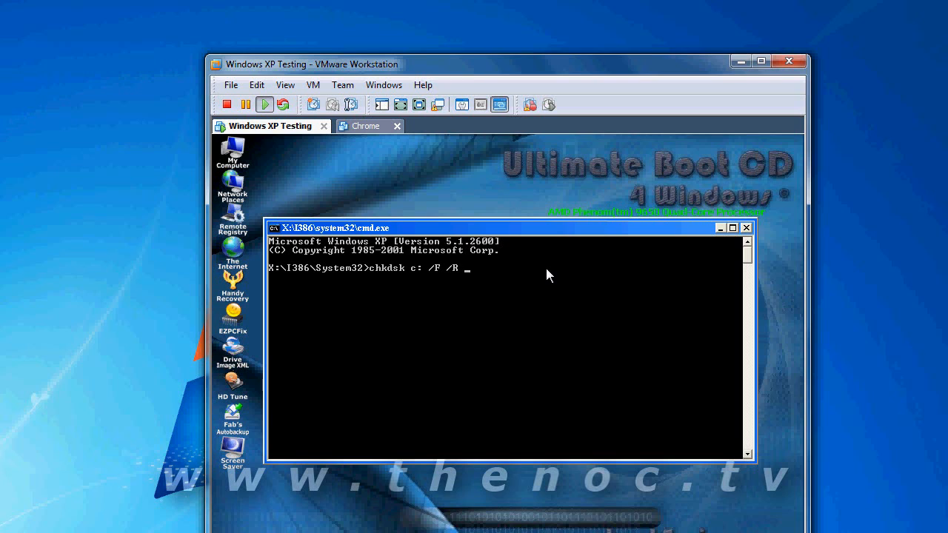
text(/X)
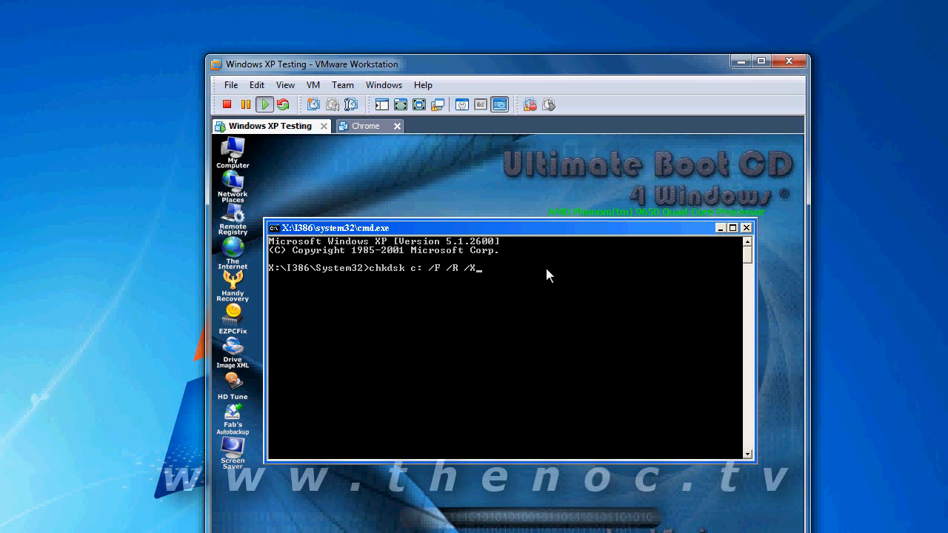
mouse_move(565, 276)
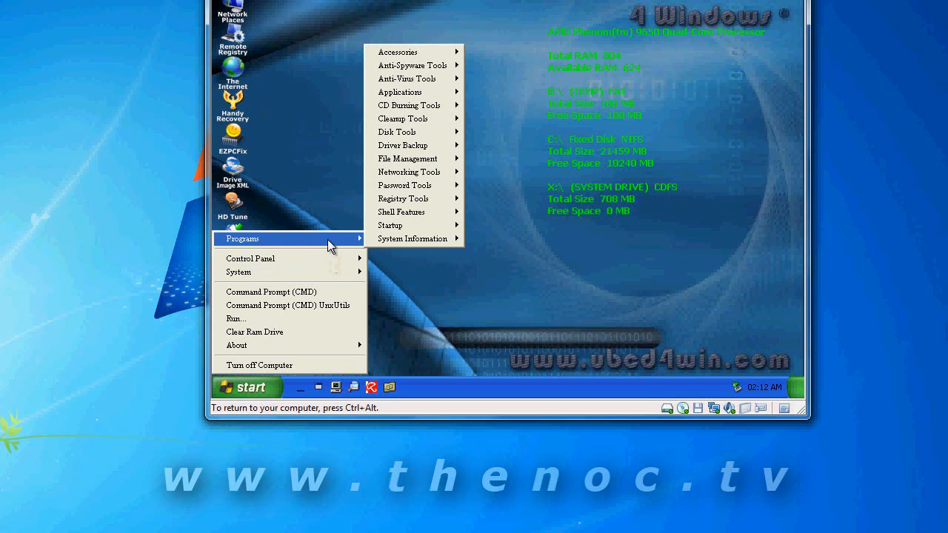
mouse_move(412, 224)
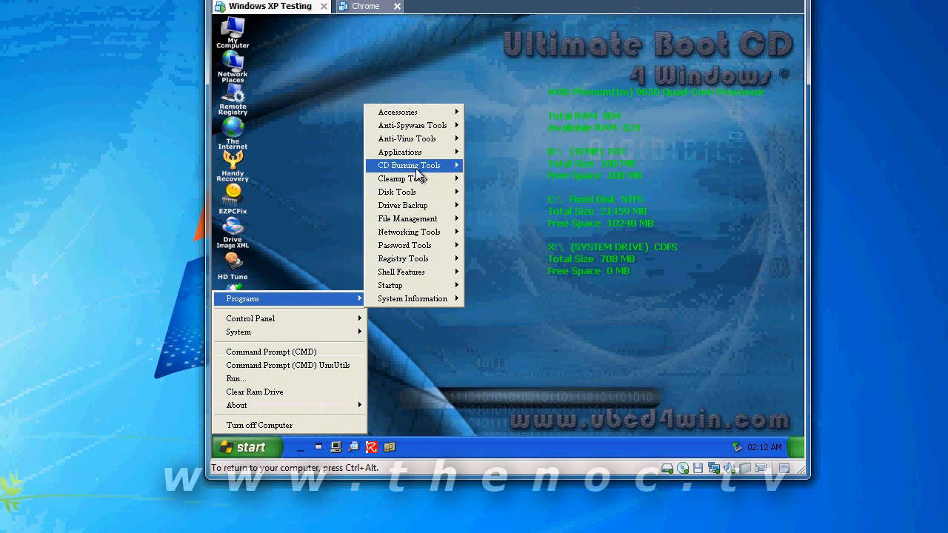
mouse_move(400, 192)
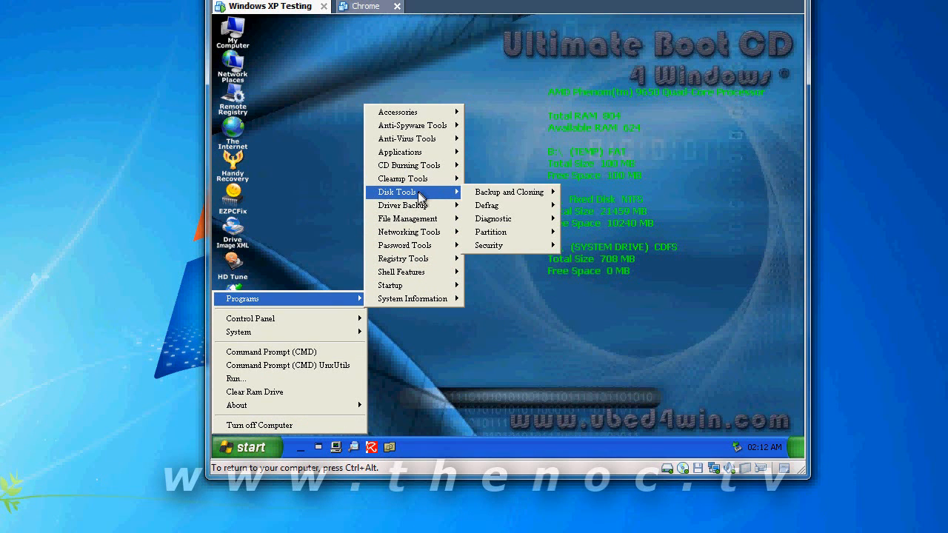
mouse_move(490, 232)
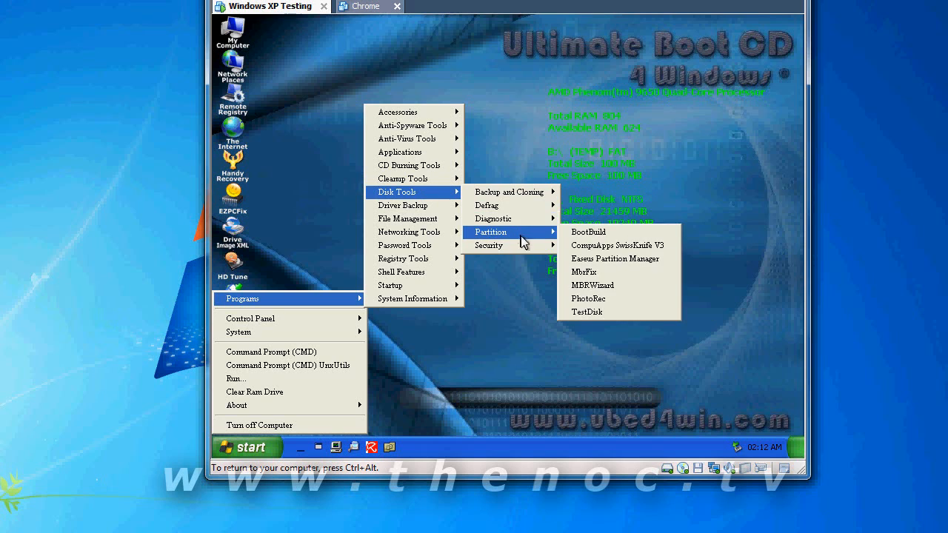
mouse_move(493, 218)
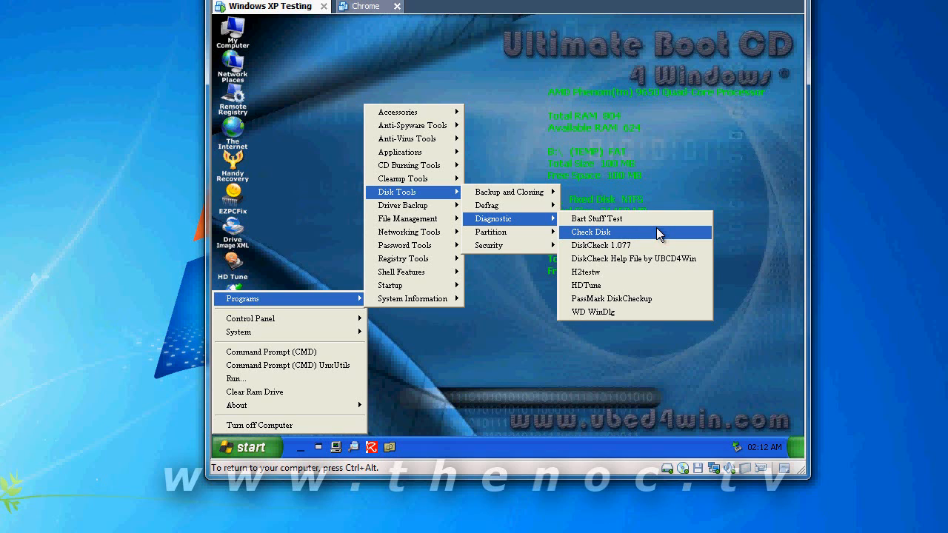
mouse_move(659, 307)
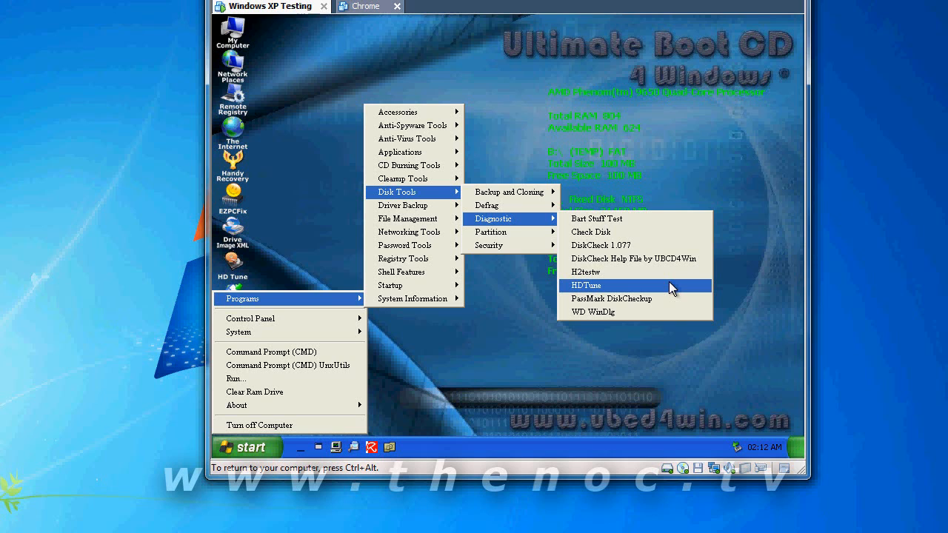
Launch HD Tune 2.55 from the Disk Tools > Diagnostic programs.
click(584, 285)
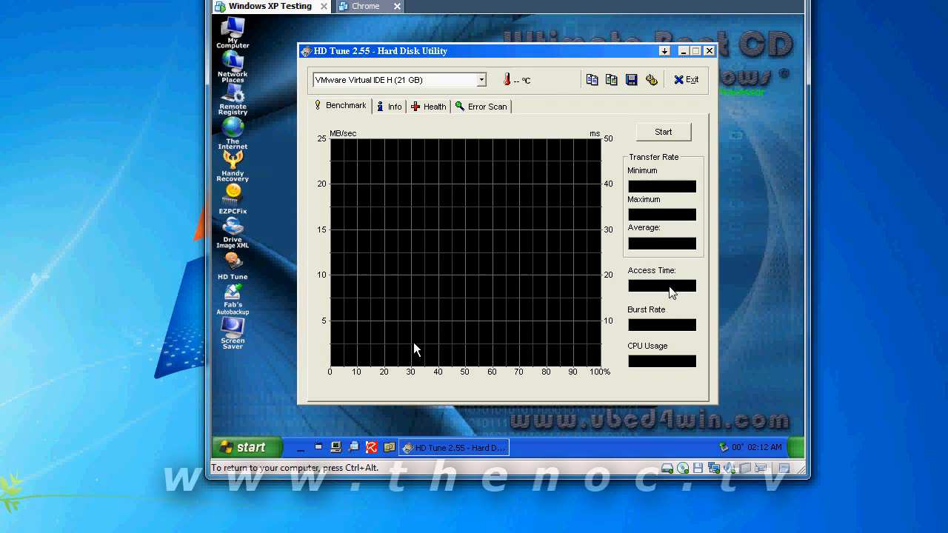
mouse_move(504, 147)
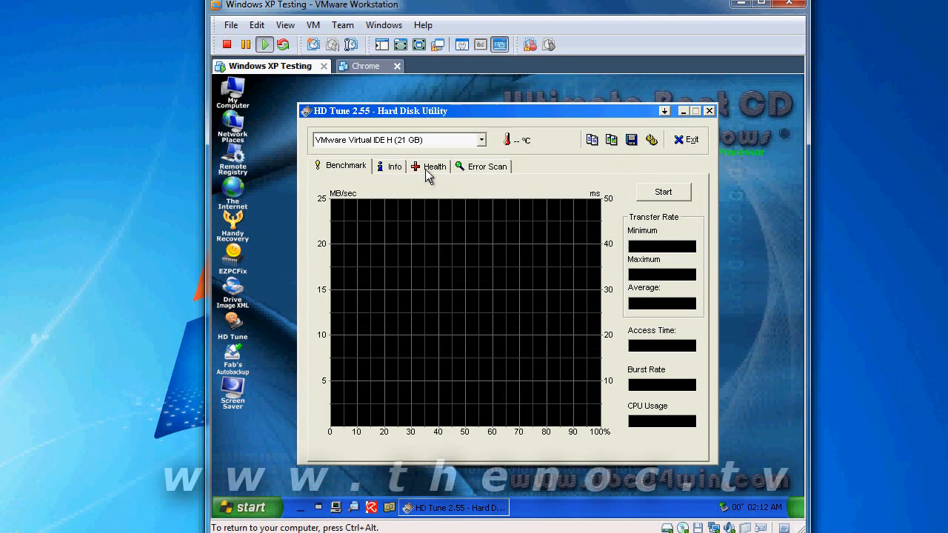
View the VMware virtual disk's health readout, then move to the Error Scan page.
click(434, 165)
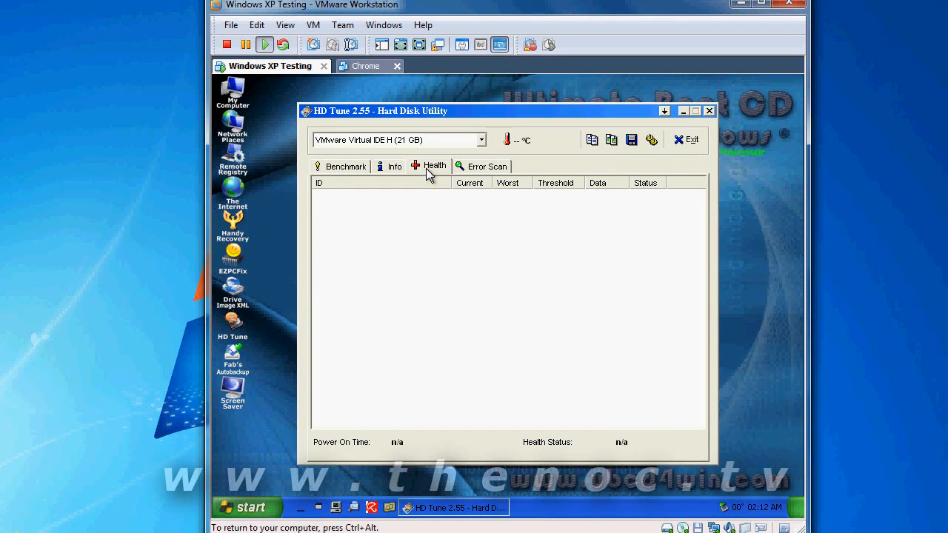
mouse_move(434, 208)
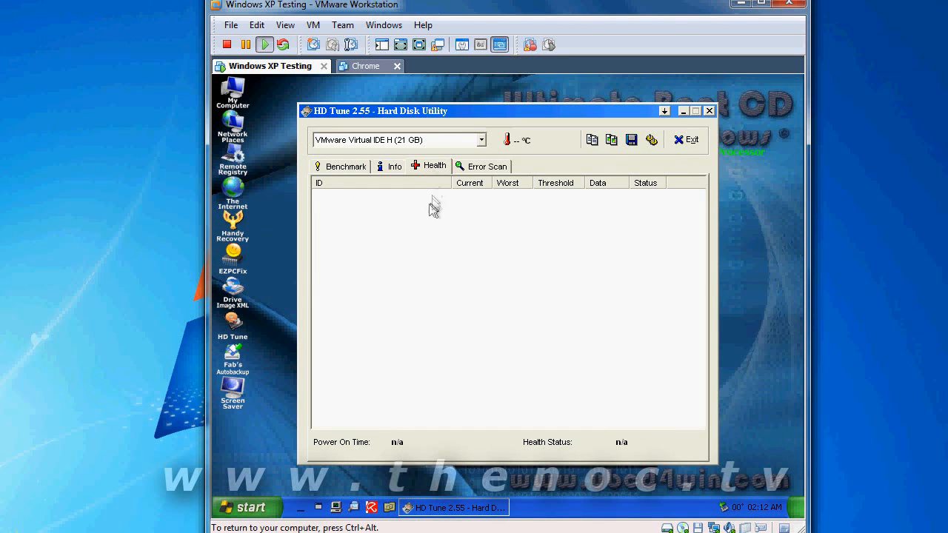
mouse_move(434, 172)
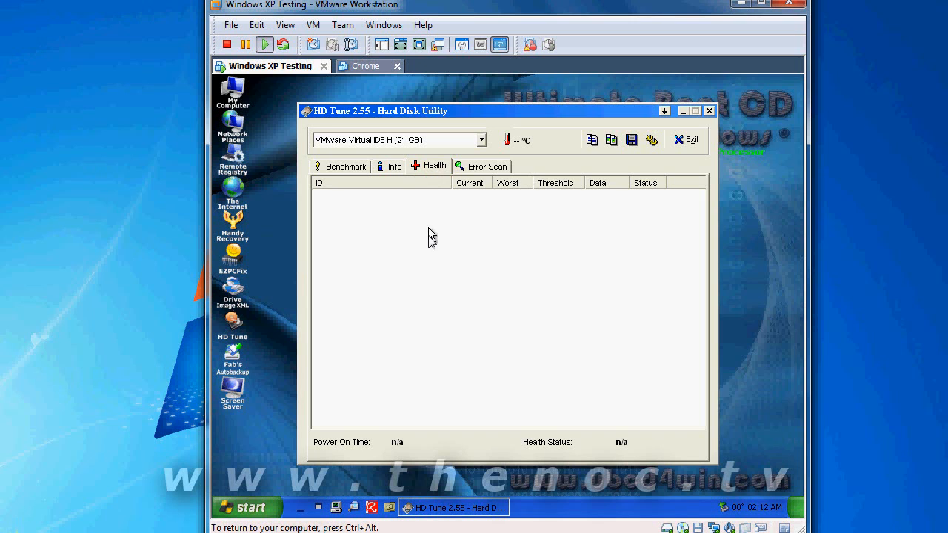
mouse_move(414, 307)
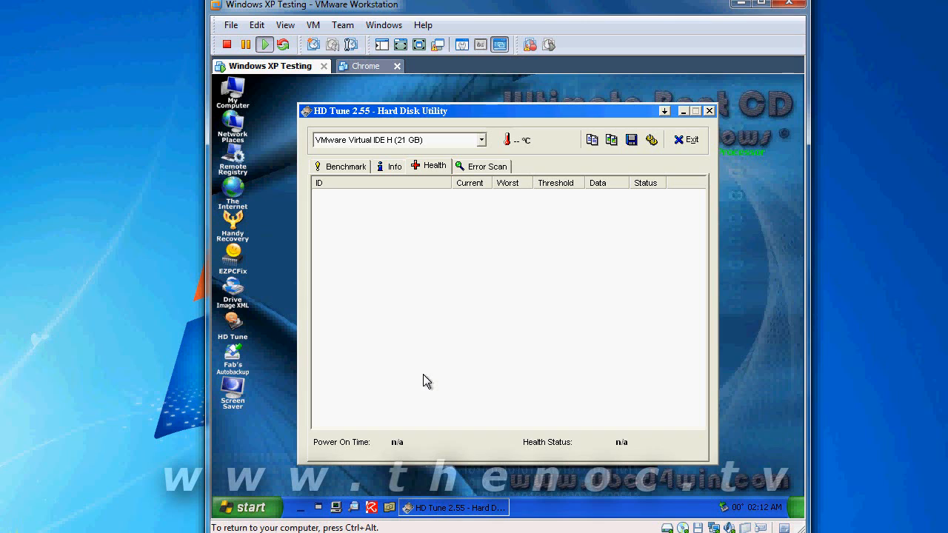
mouse_move(494, 355)
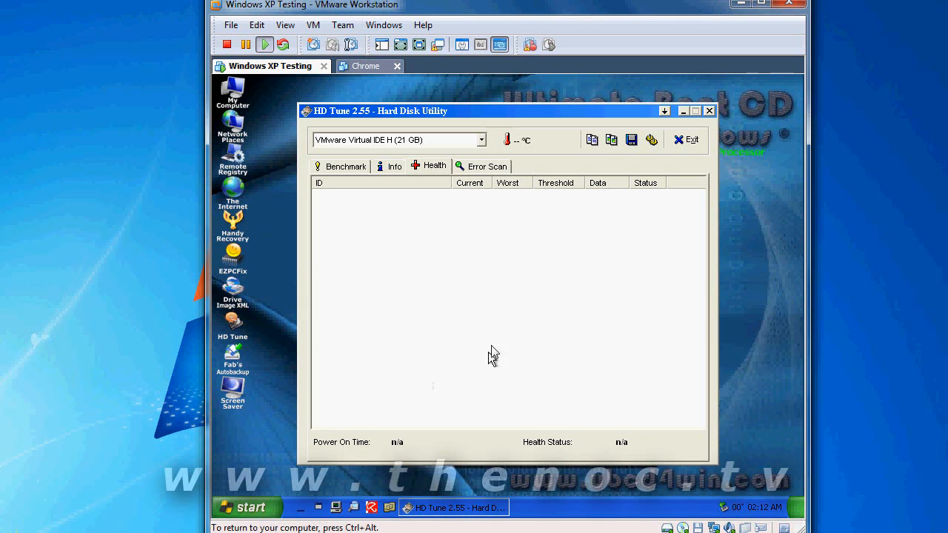
mouse_move(577, 296)
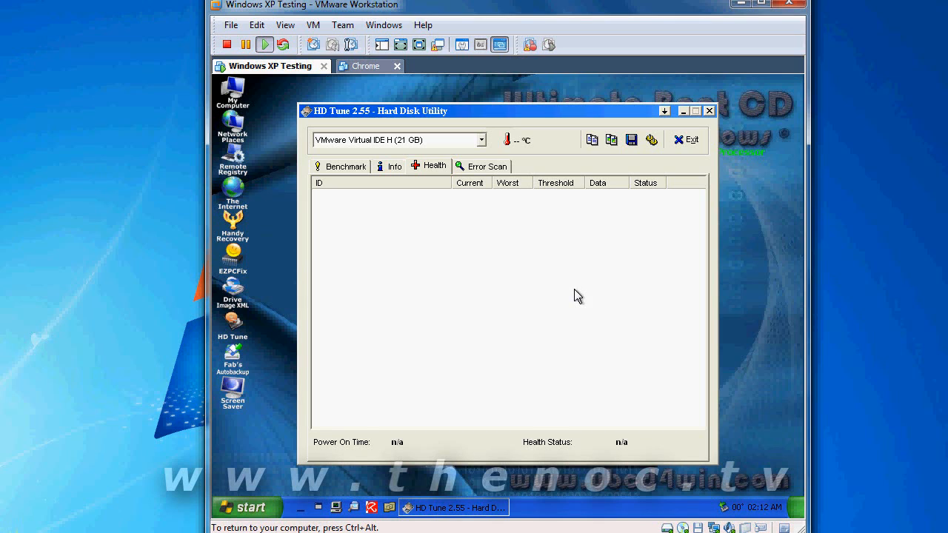
mouse_move(604, 287)
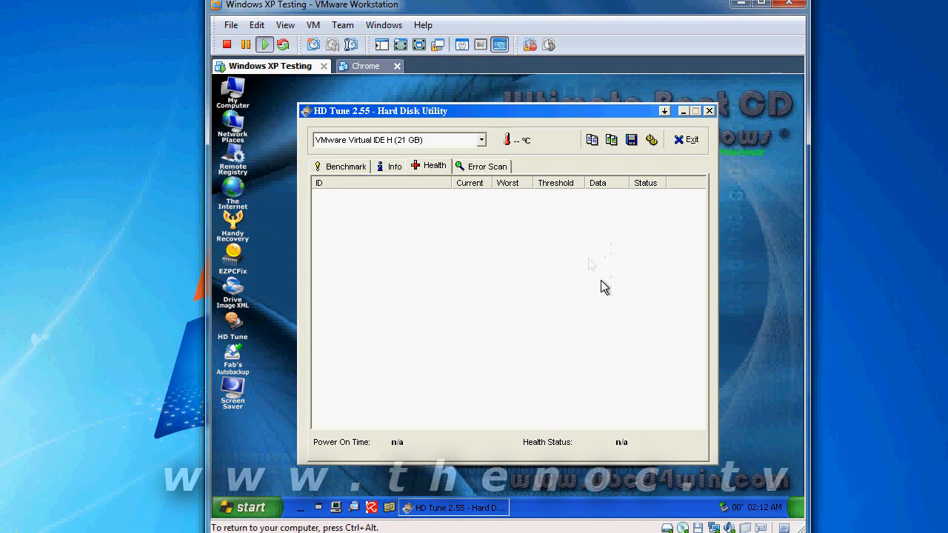
mouse_move(566, 230)
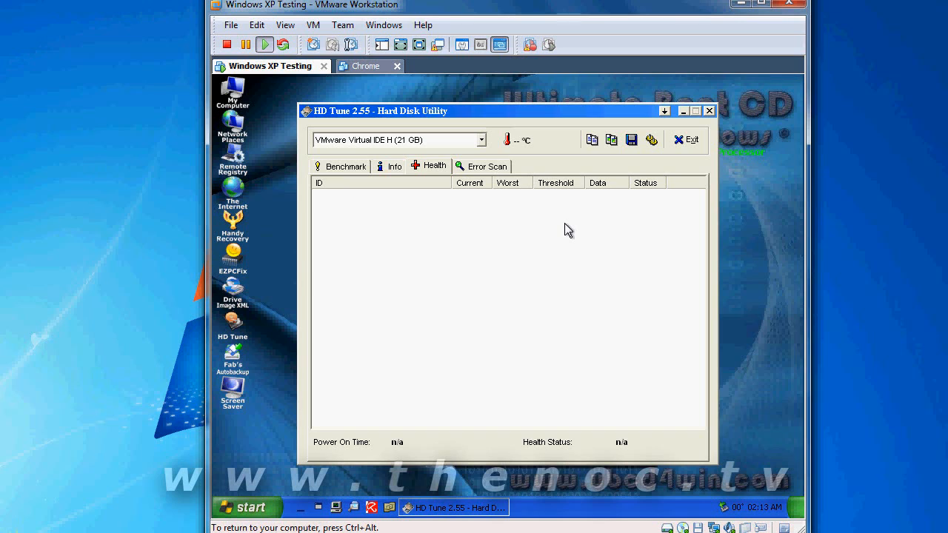
mouse_move(562, 314)
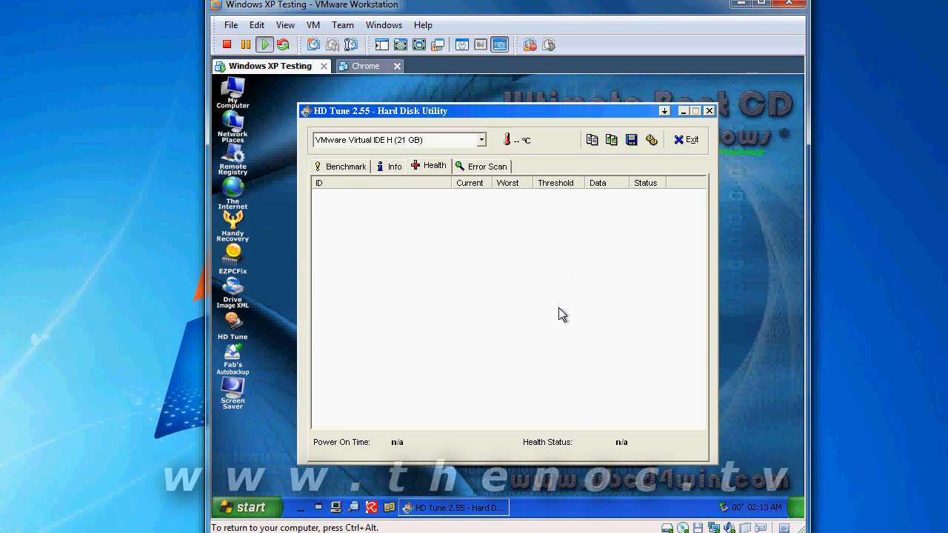
mouse_move(576, 275)
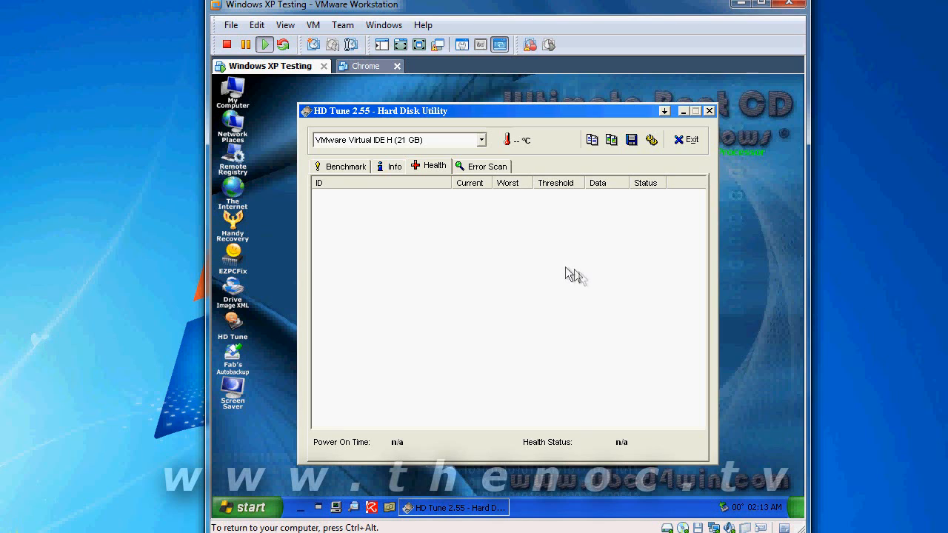
mouse_move(638, 213)
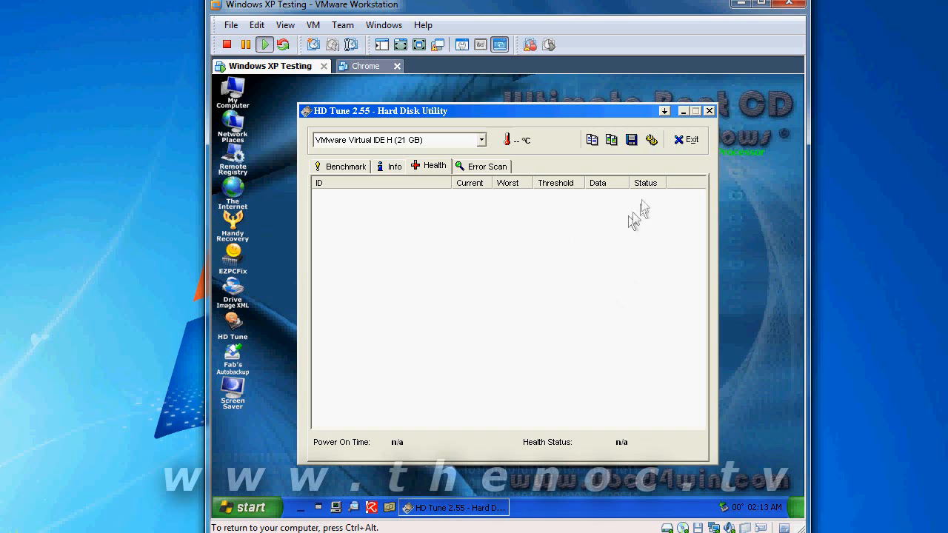
mouse_move(659, 305)
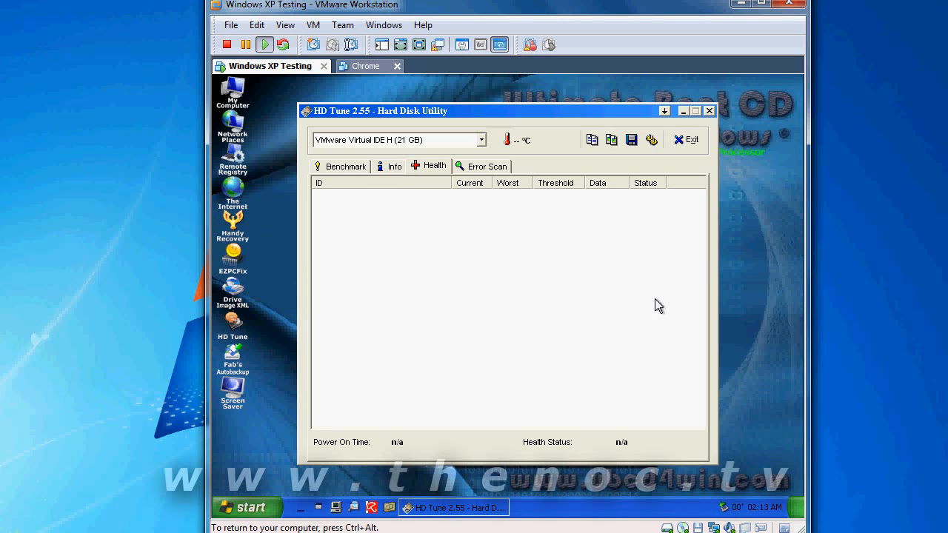
mouse_move(646, 305)
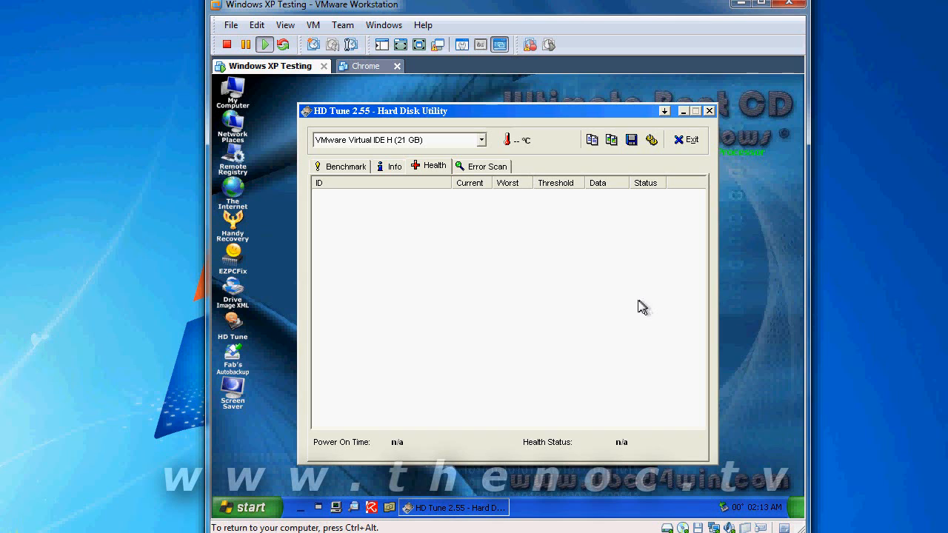
mouse_move(579, 322)
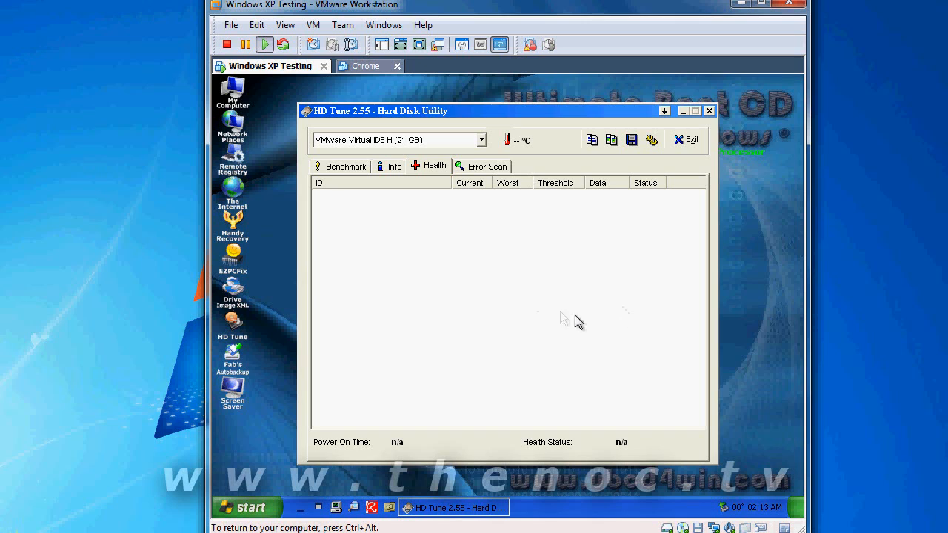
mouse_move(578, 321)
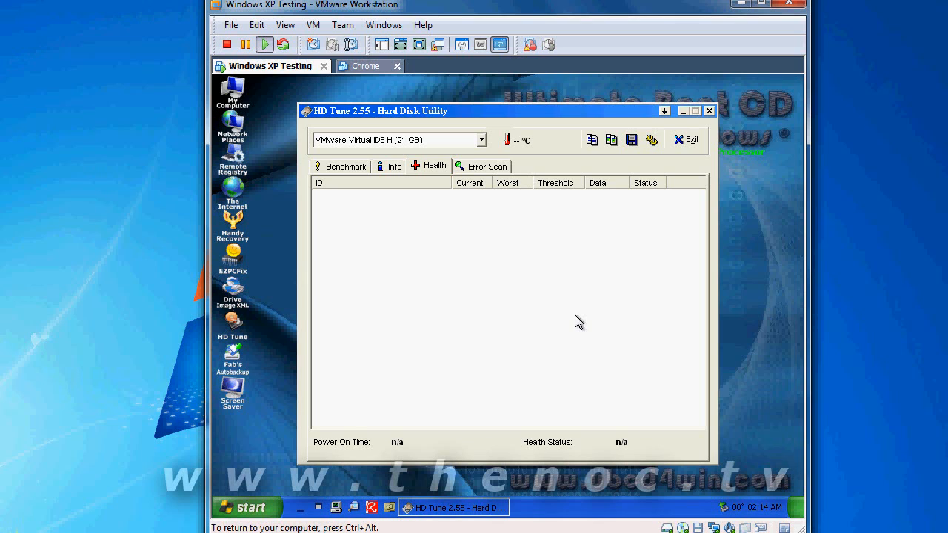
mouse_move(565, 296)
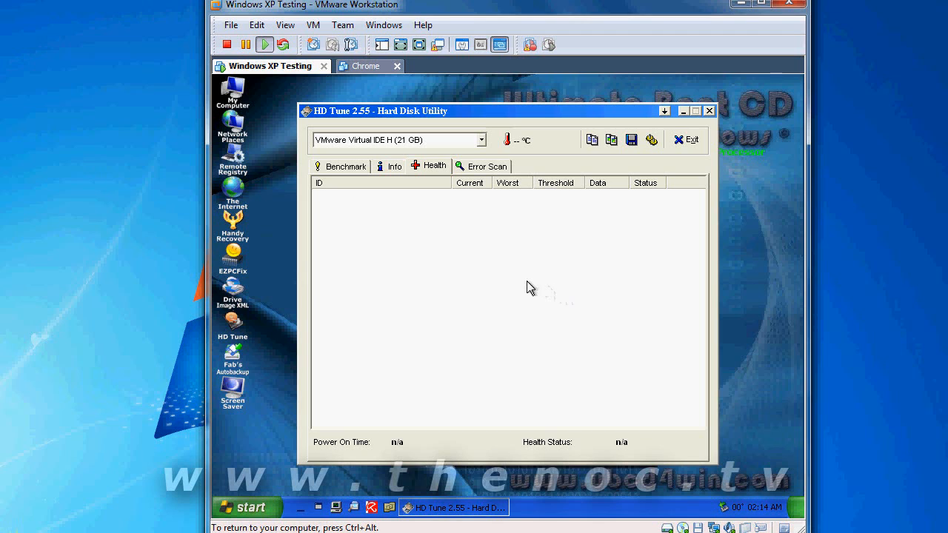
click(482, 165)
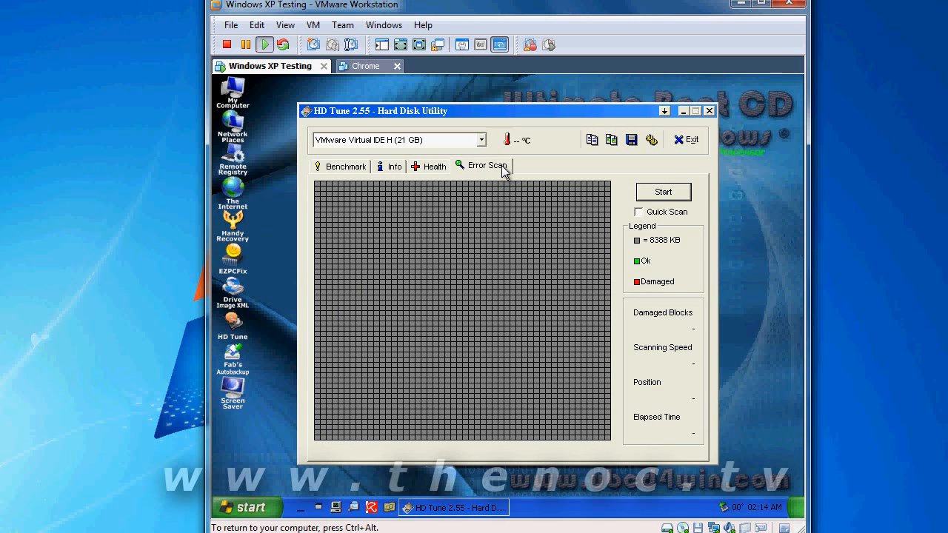
mouse_move(620, 188)
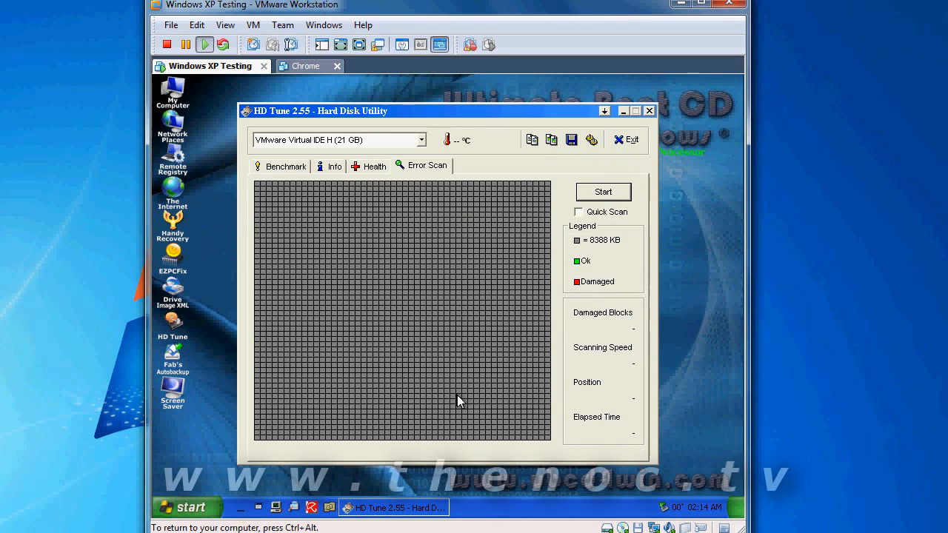
mouse_move(584, 219)
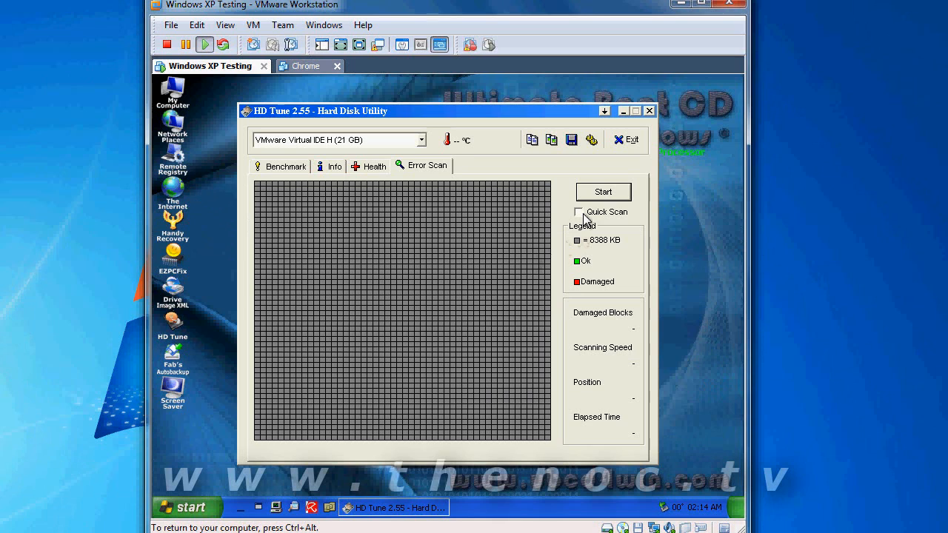
Enable Quick Scan and start the error scan on the 21 GB virtual disk.
click(578, 212)
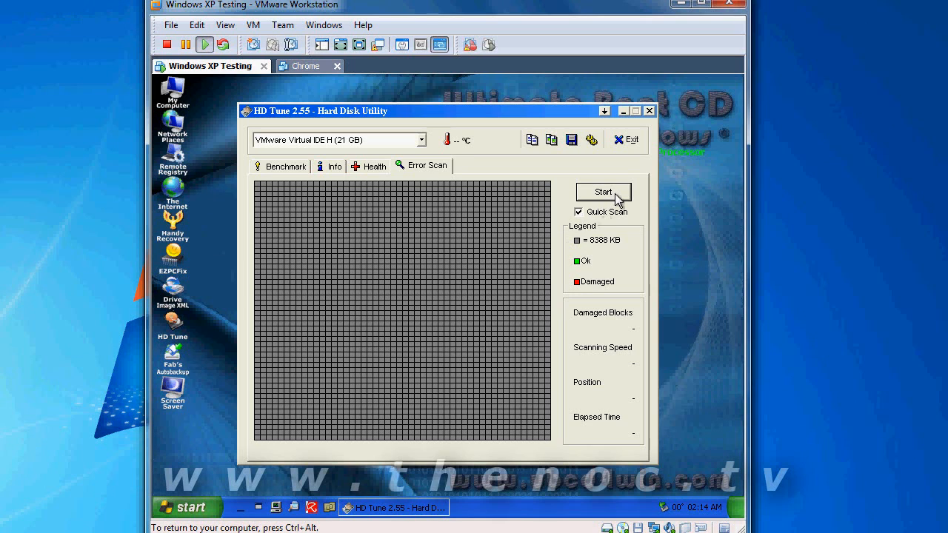
click(602, 191)
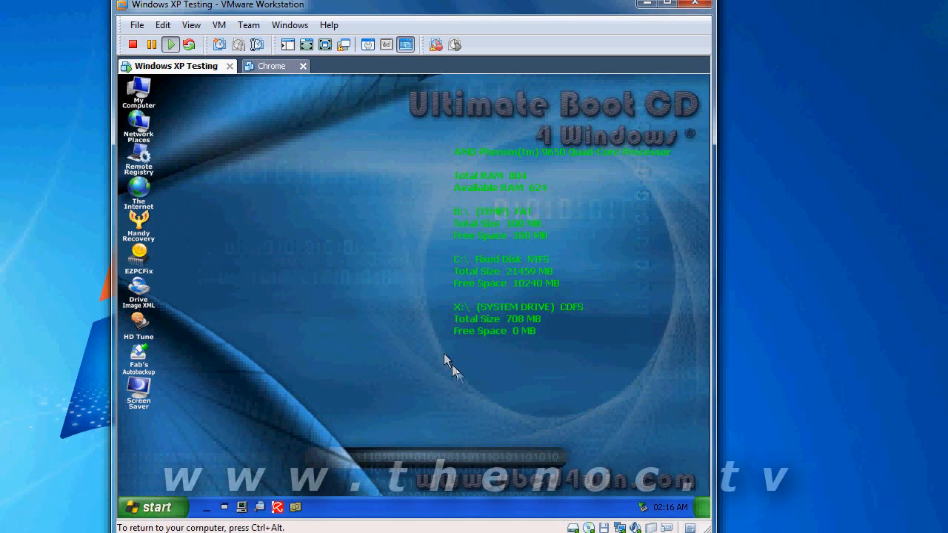
mouse_move(435, 379)
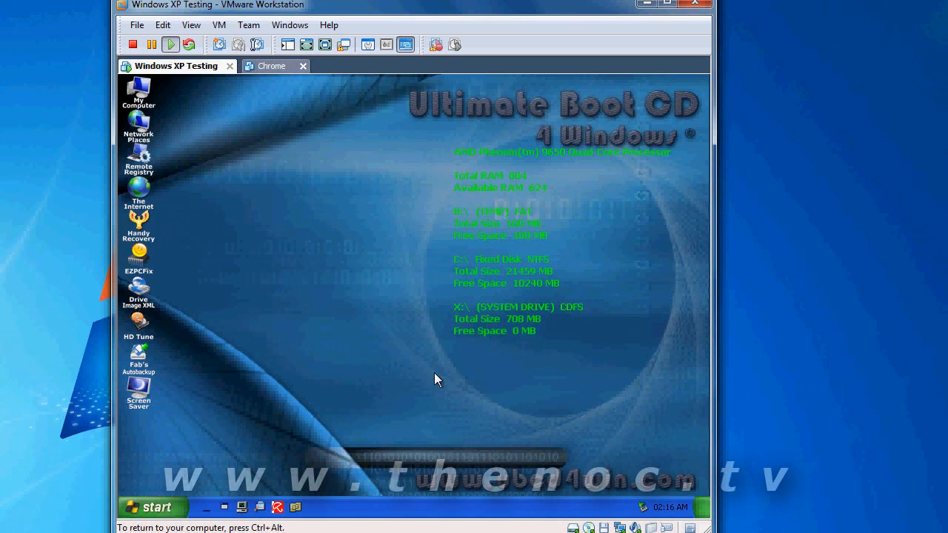